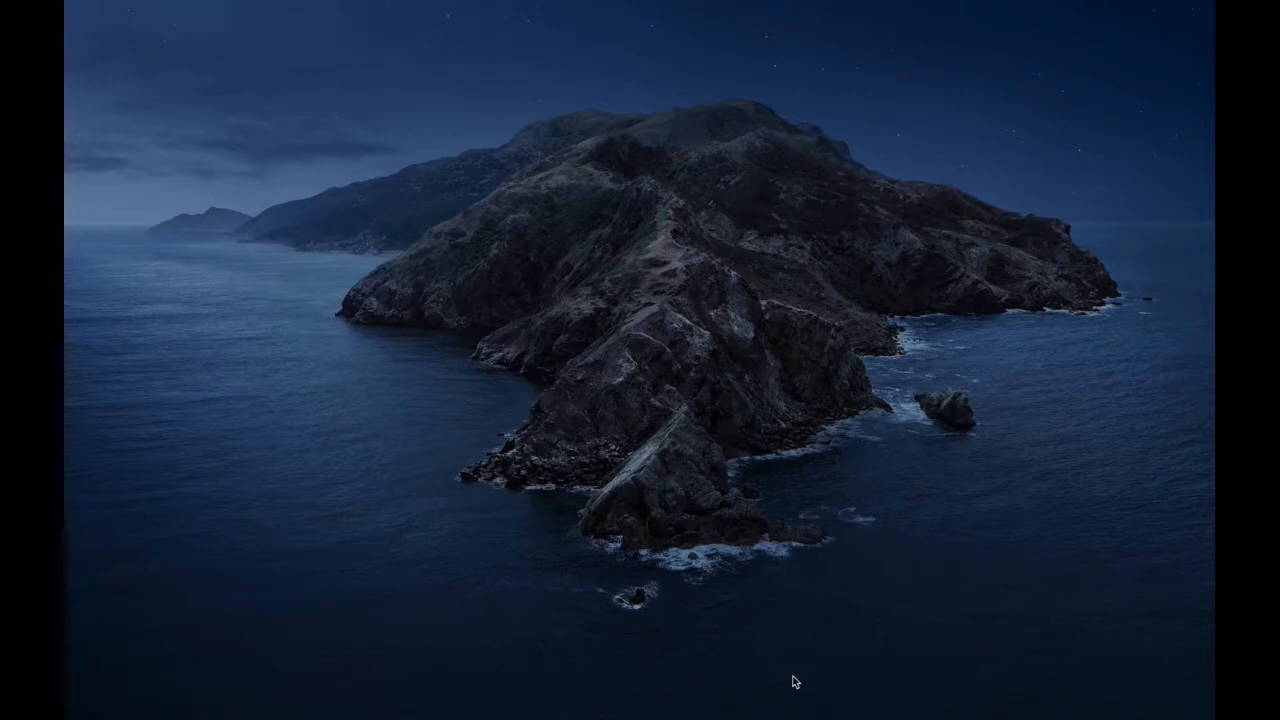
Launch Inkscape 2 from Spotlight with a new blank document.
{"action": "key", "text": "cmd"}
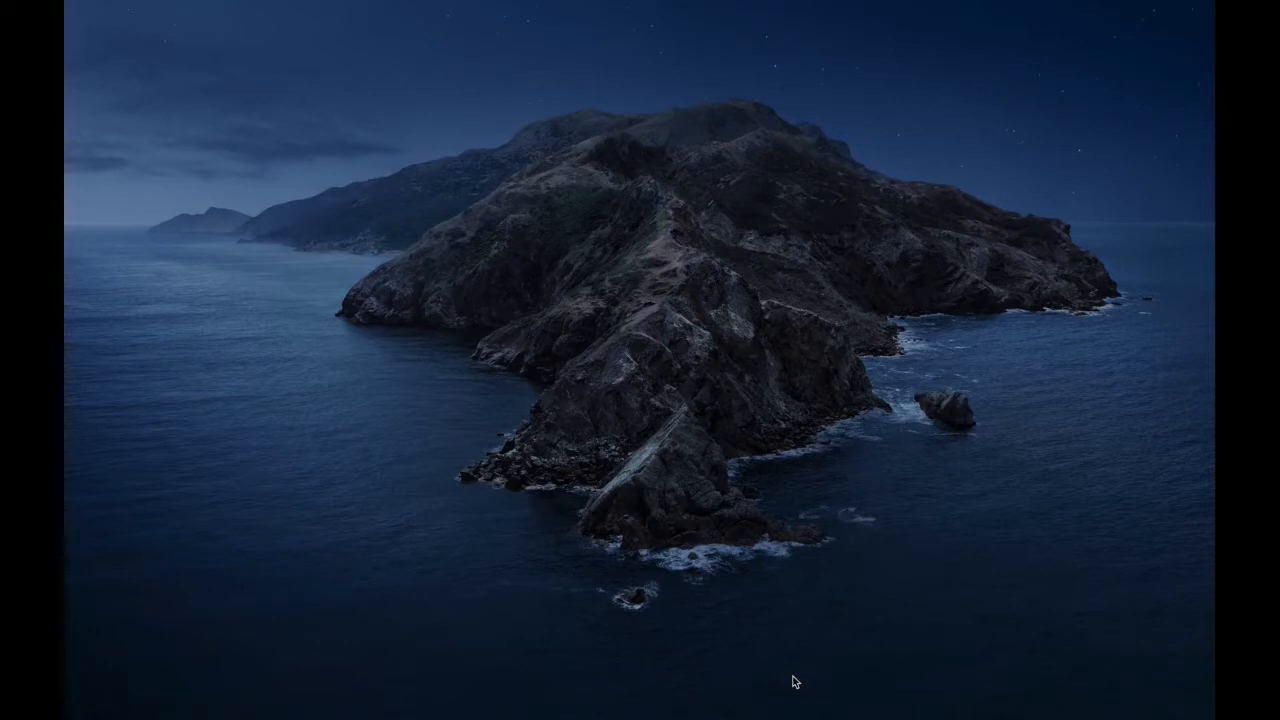
{"action": "key", "text": "cmd"}
{"action": "type", "text": "In"}
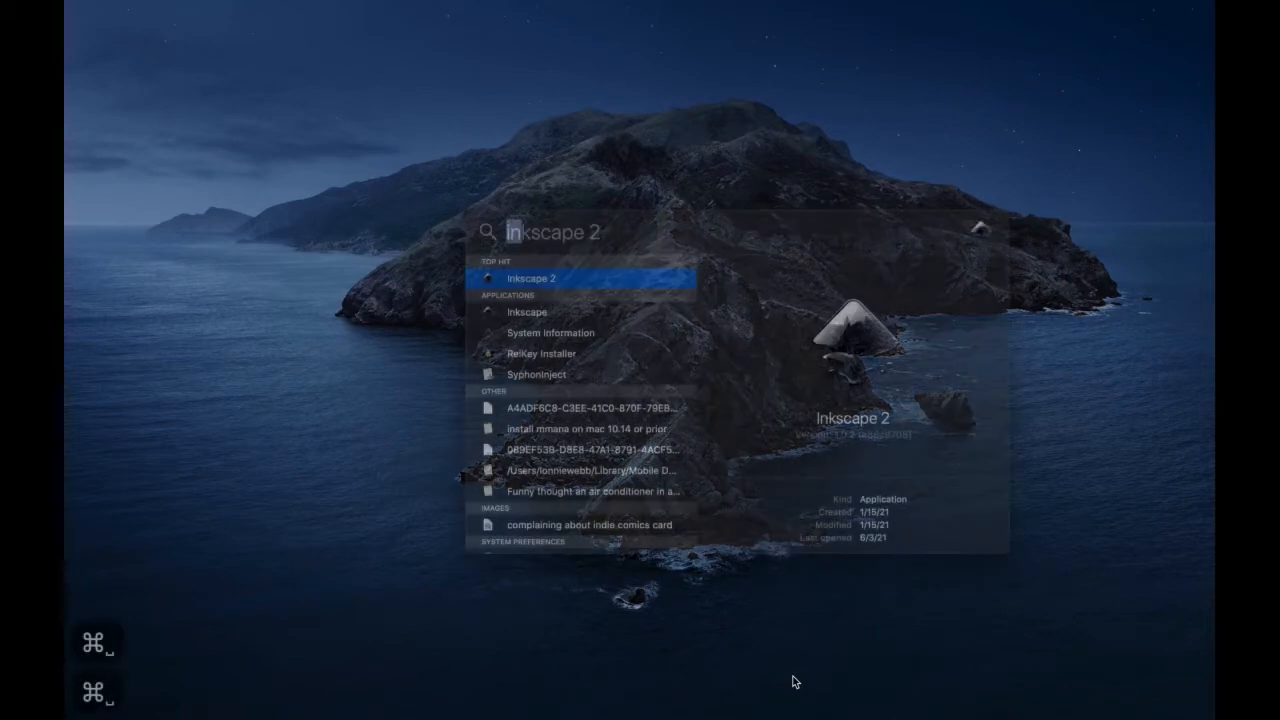
{"action": "left_click", "coordinate": [531, 278]}
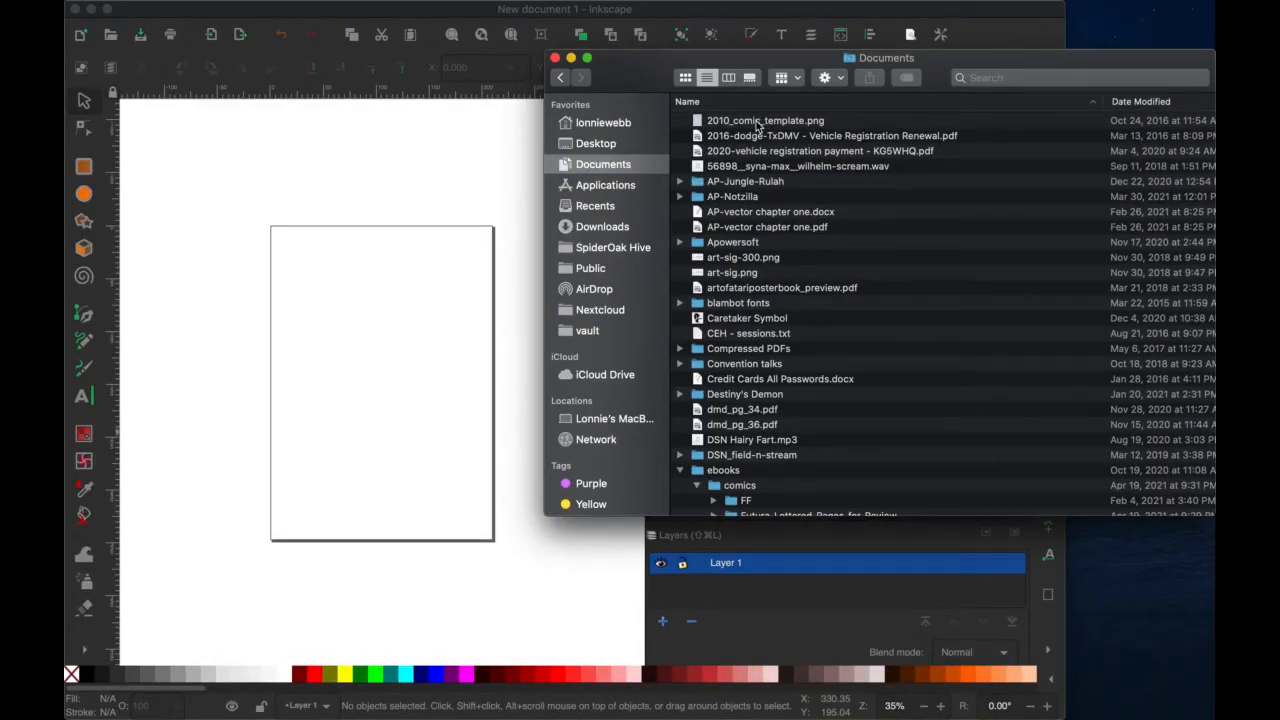
Open 2010_comic_template.png from the Documents folder, then return to Inkscape.
{"action": "right_click", "coordinate": [765, 120]}
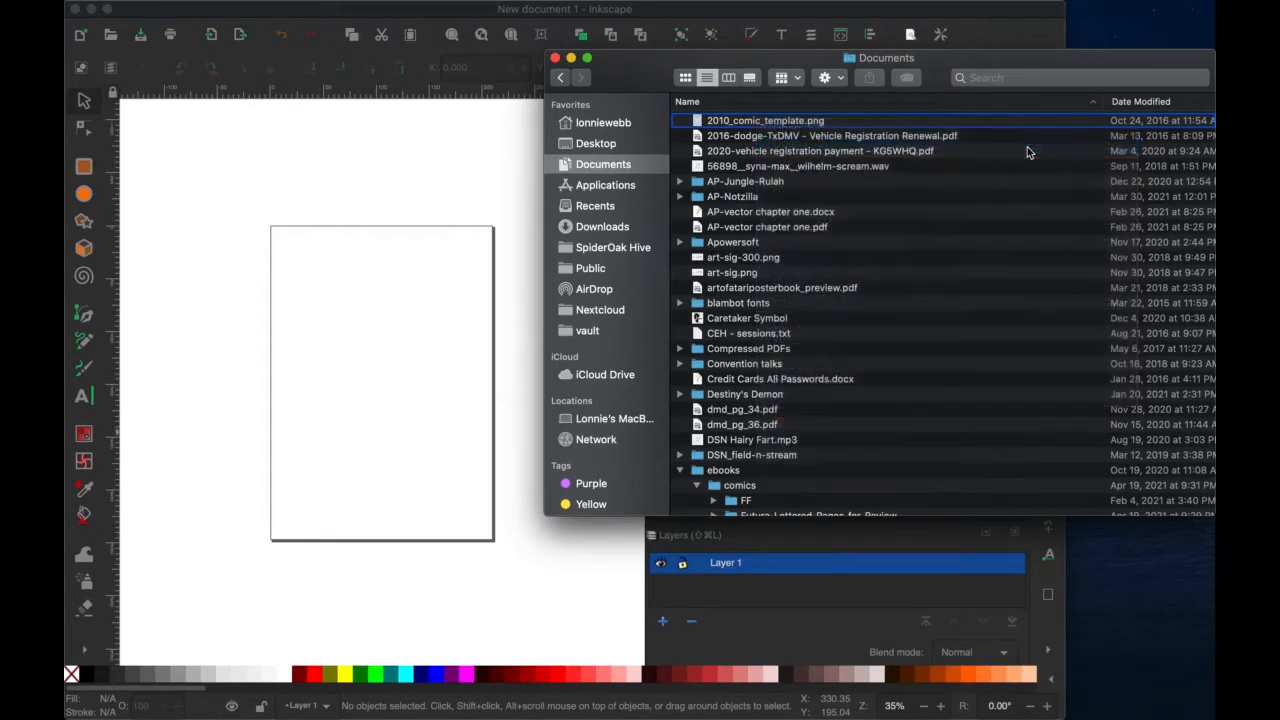
{"action": "double_click", "coordinate": [765, 120]}
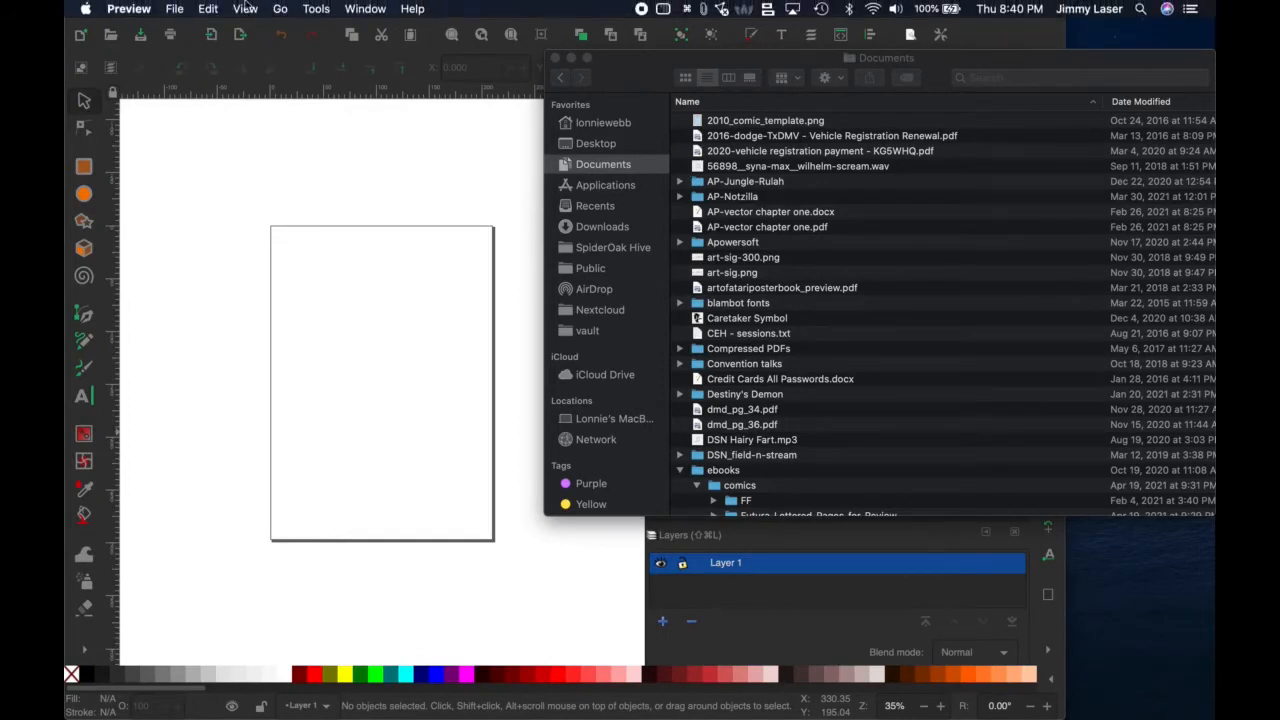
{"action": "left_click", "coordinate": [174, 8]}
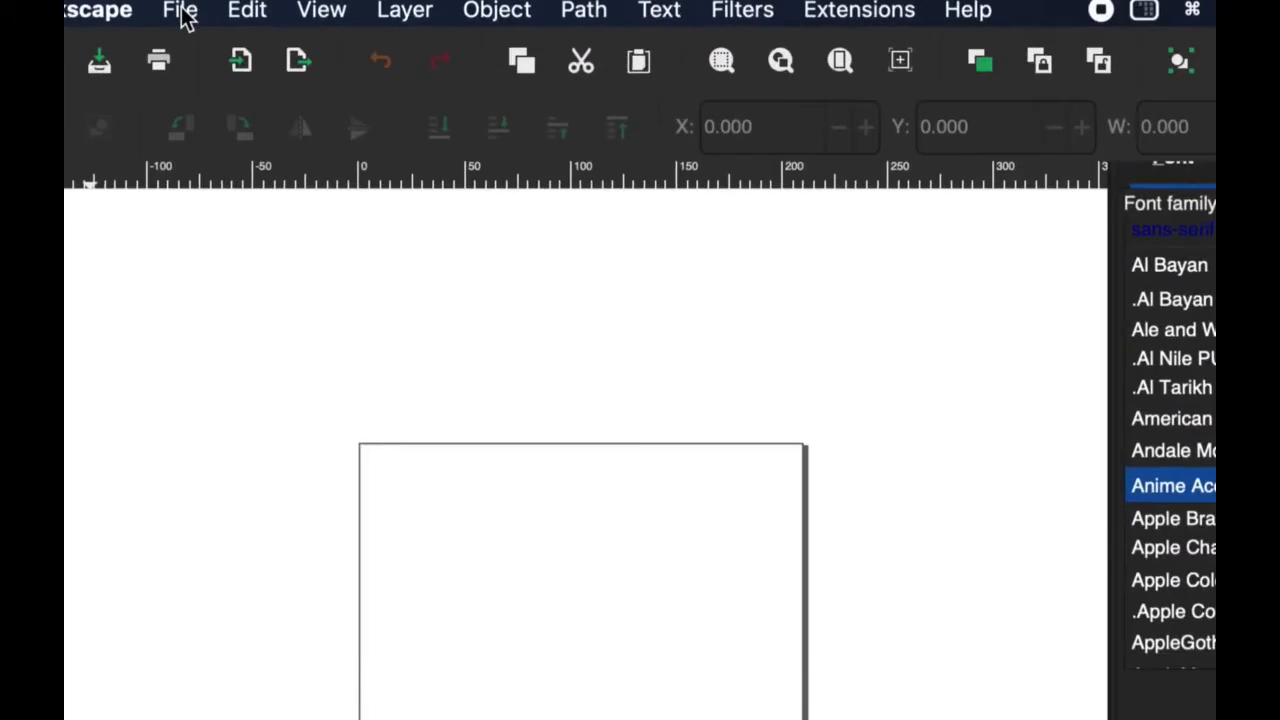
In Document Properties, use inches and set the page to 7 × 10.5.
{"action": "left_click", "coordinate": [179, 11]}
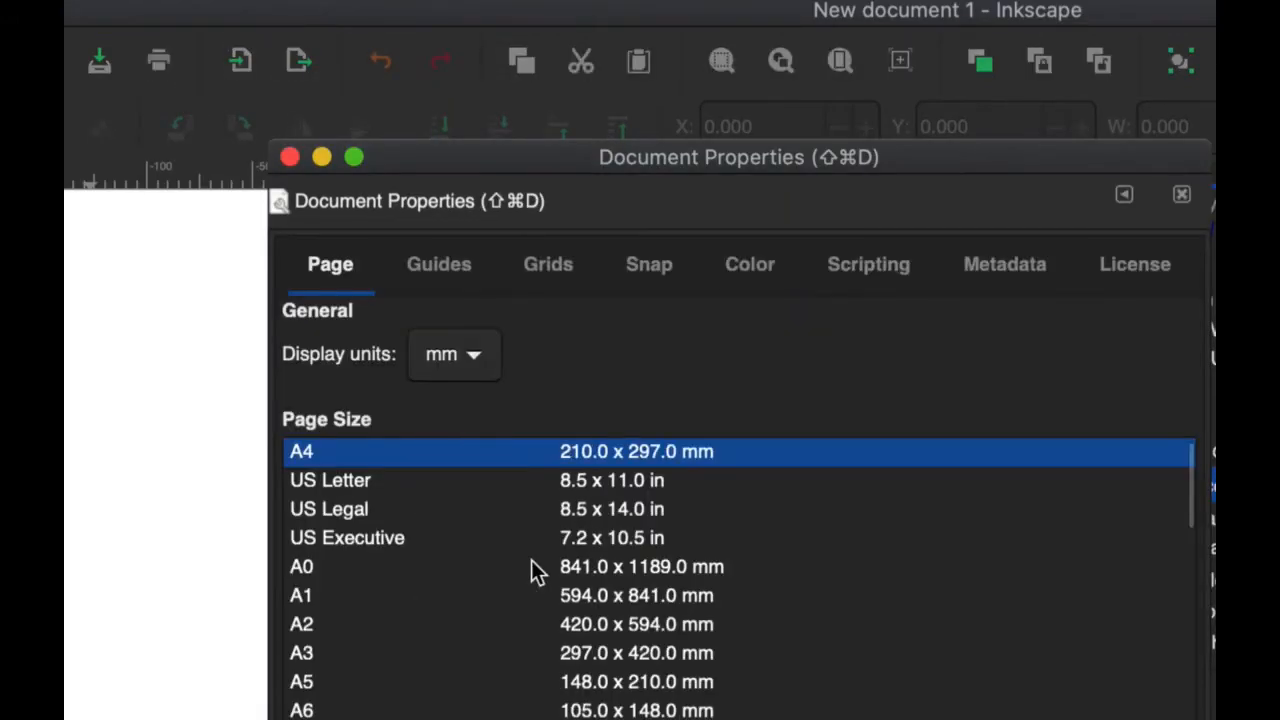
{"action": "scroll", "scroll_direction": "down", "scroll_amount": 3}
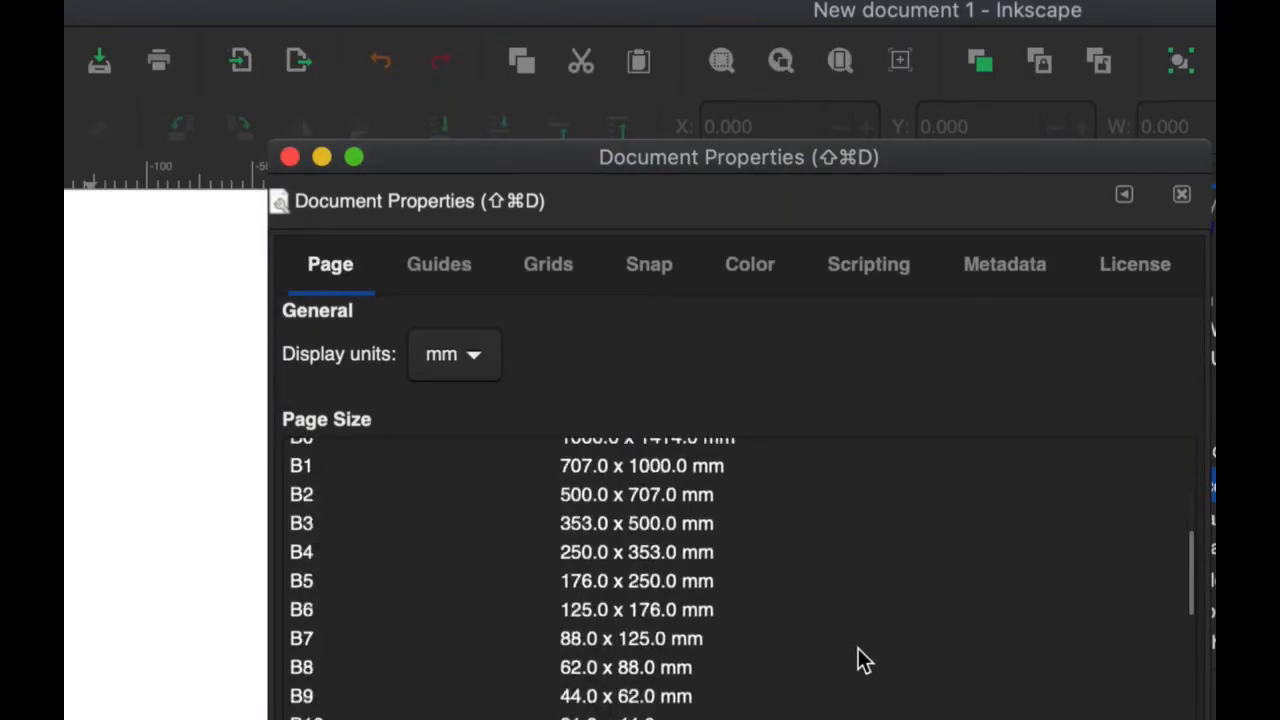
{"action": "scroll", "scroll_direction": "down", "scroll_amount": 3}
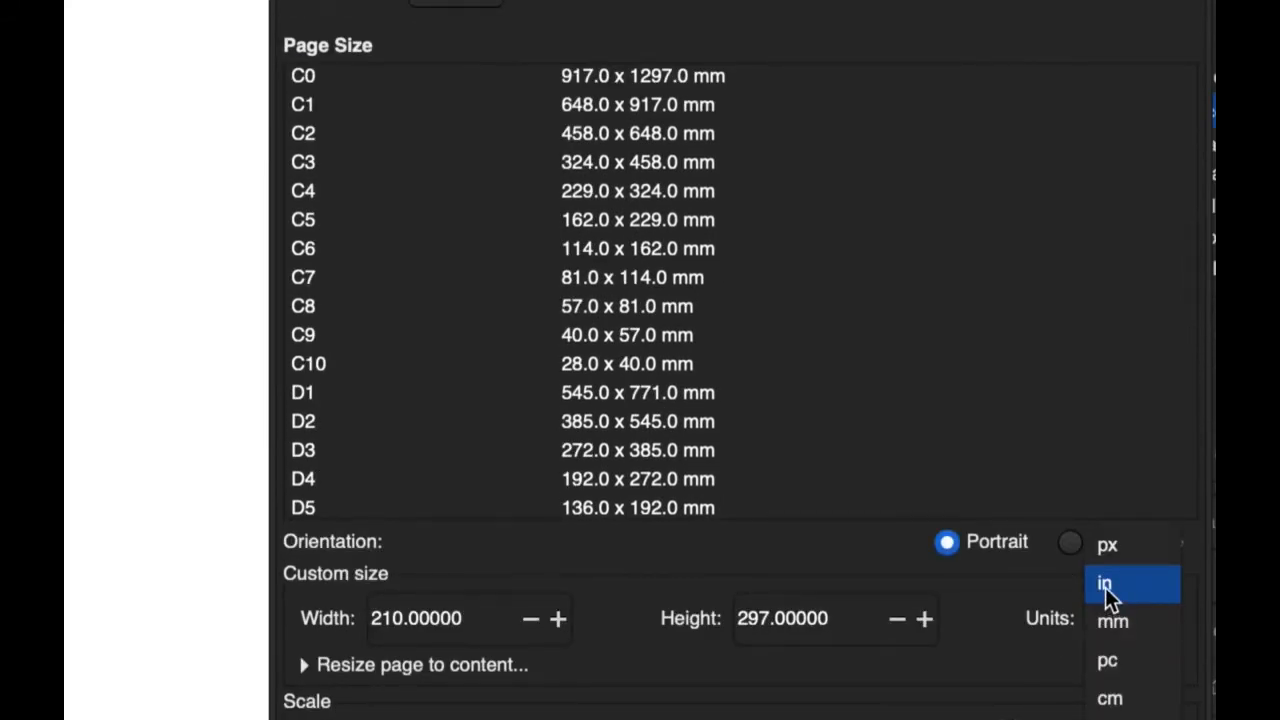
{"action": "left_click", "coordinate": [1104, 583]}
{"action": "type", "text": "7.00000"}
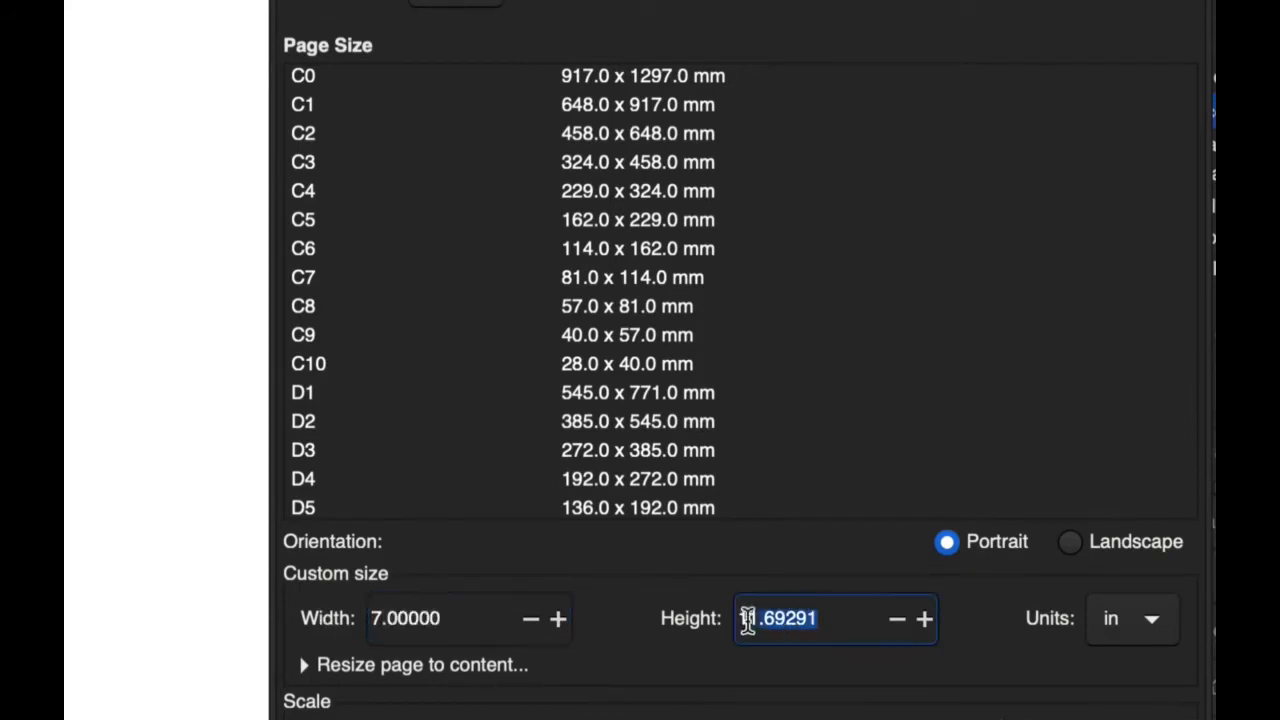
{"action": "type", "text": "10"}
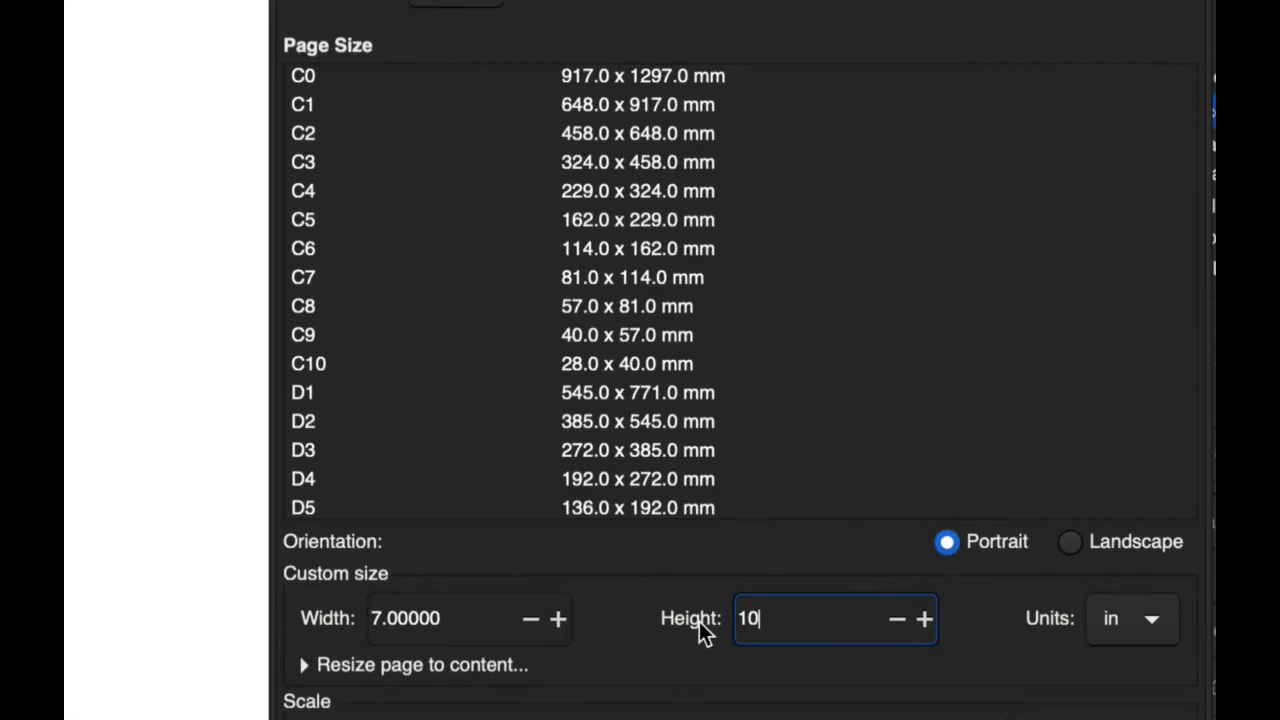
{"action": "type", "text": ".5"}
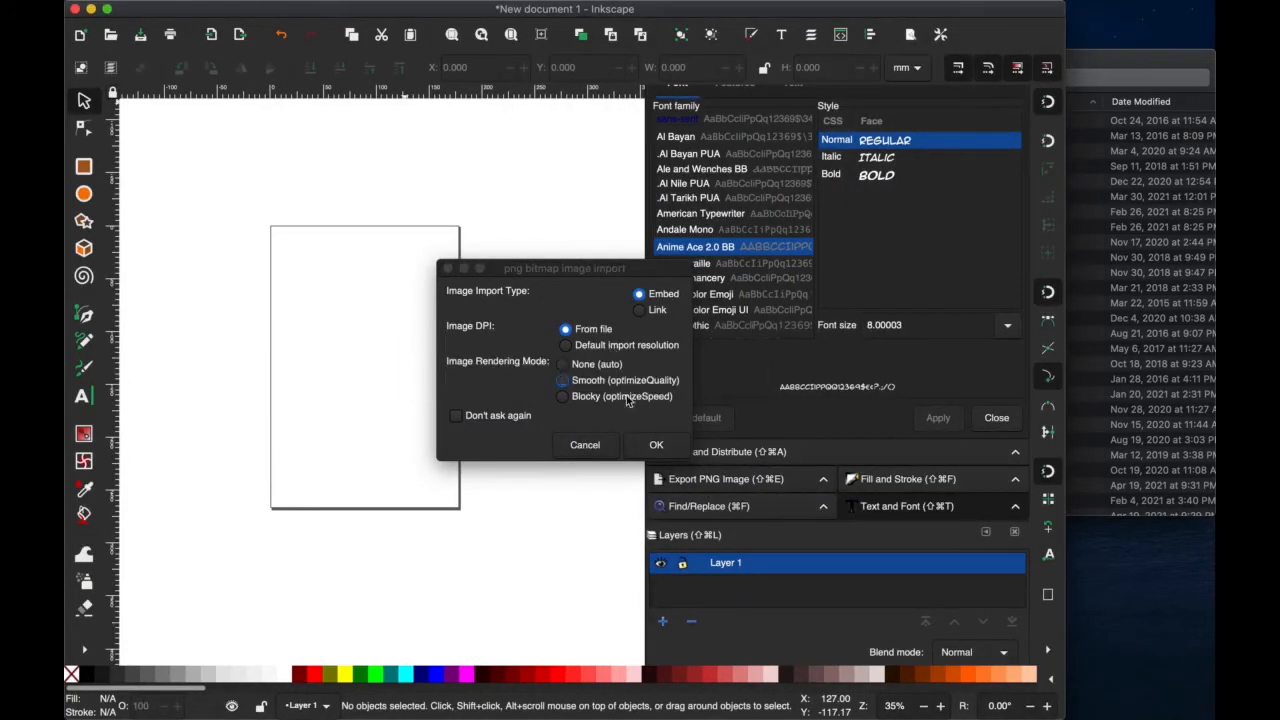
Import the template PNG with Smooth rendering and drag it into place on the page.
{"action": "left_click", "coordinate": [562, 380]}
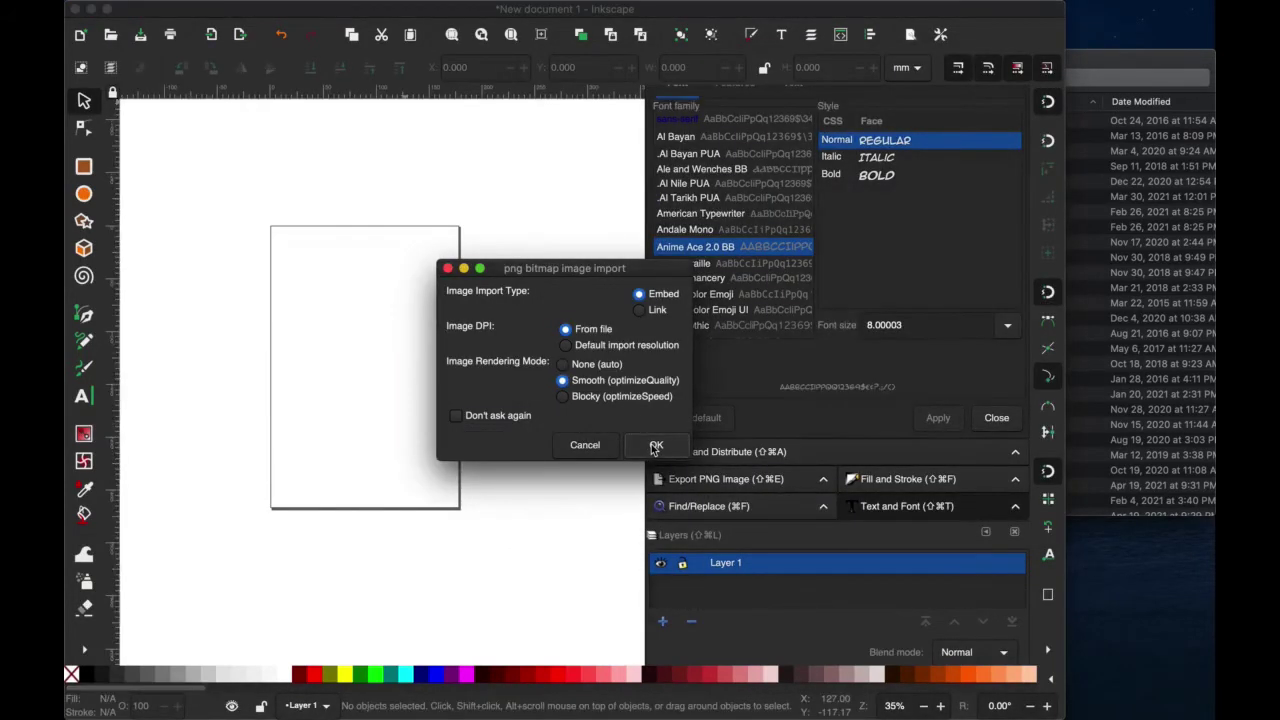
{"action": "left_click", "coordinate": [656, 445]}
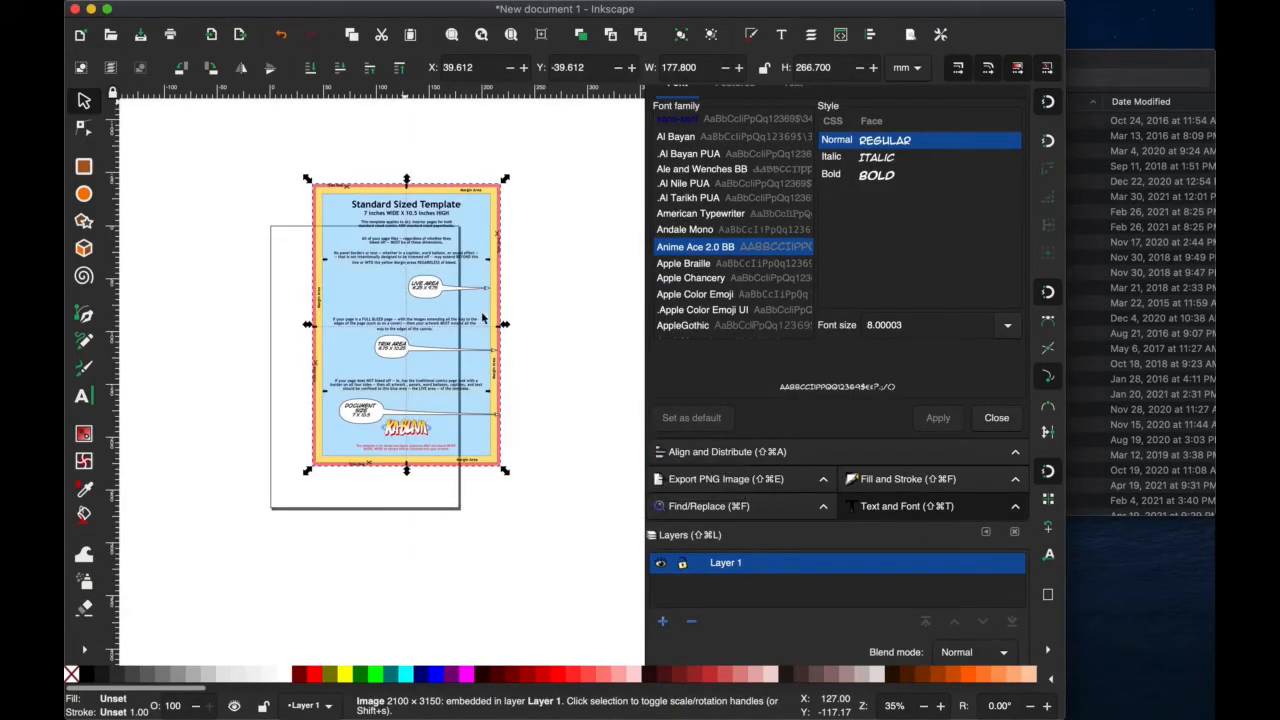
{"action": "mouse_move", "coordinate": [478, 273]}
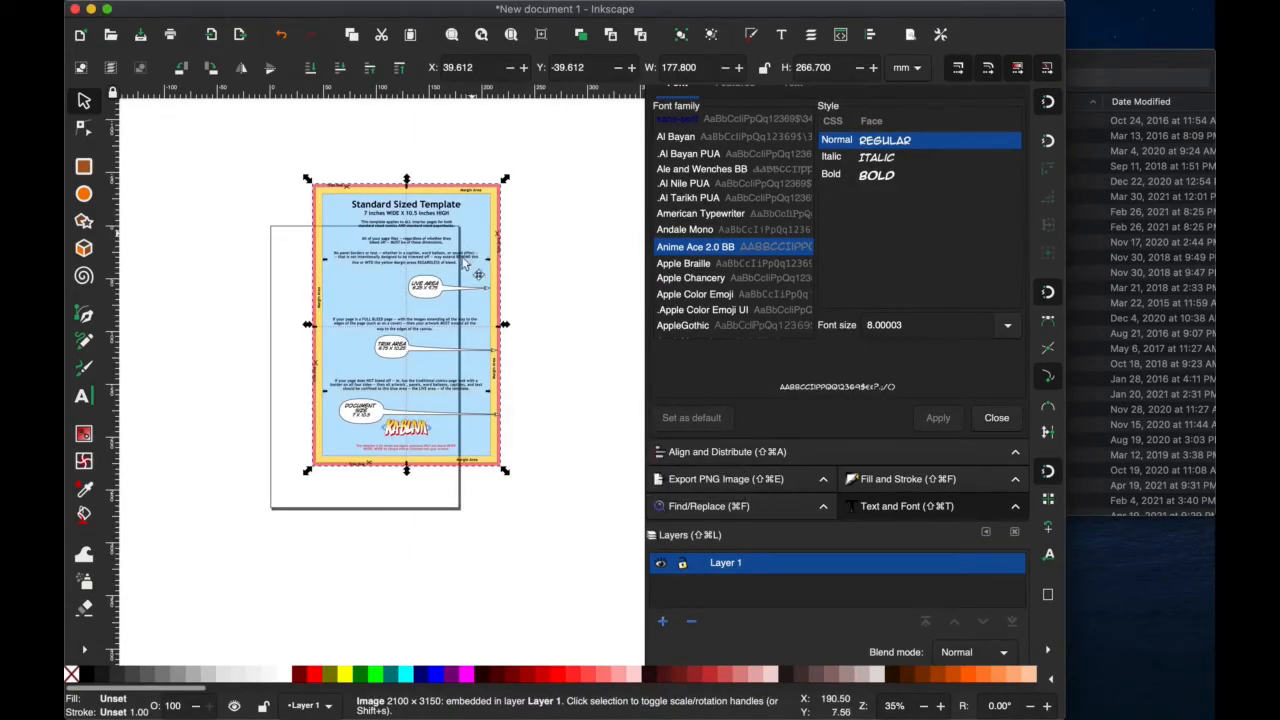
{"action": "left_click_drag", "start_coordinate": [406, 330], "coordinate": [364, 370]}
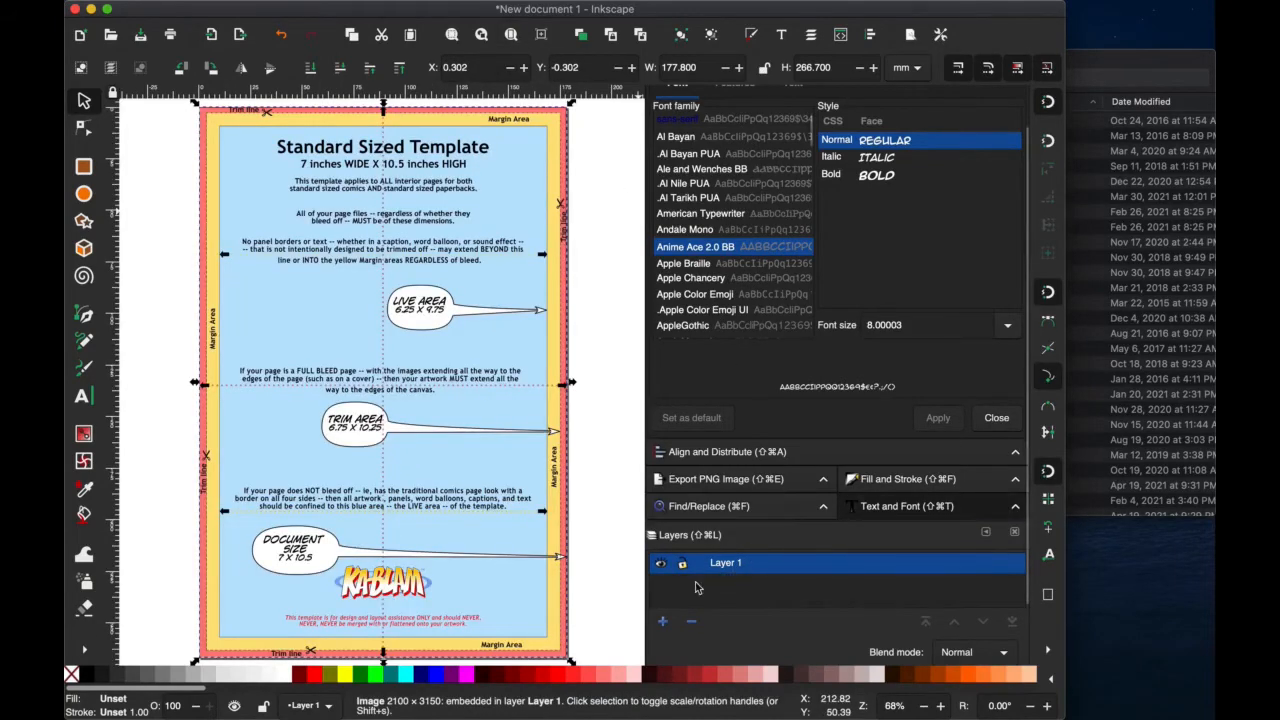
Rename Layer 1 to 'template' and add a new layer named 'art'.
{"action": "double_click", "coordinate": [725, 562]}
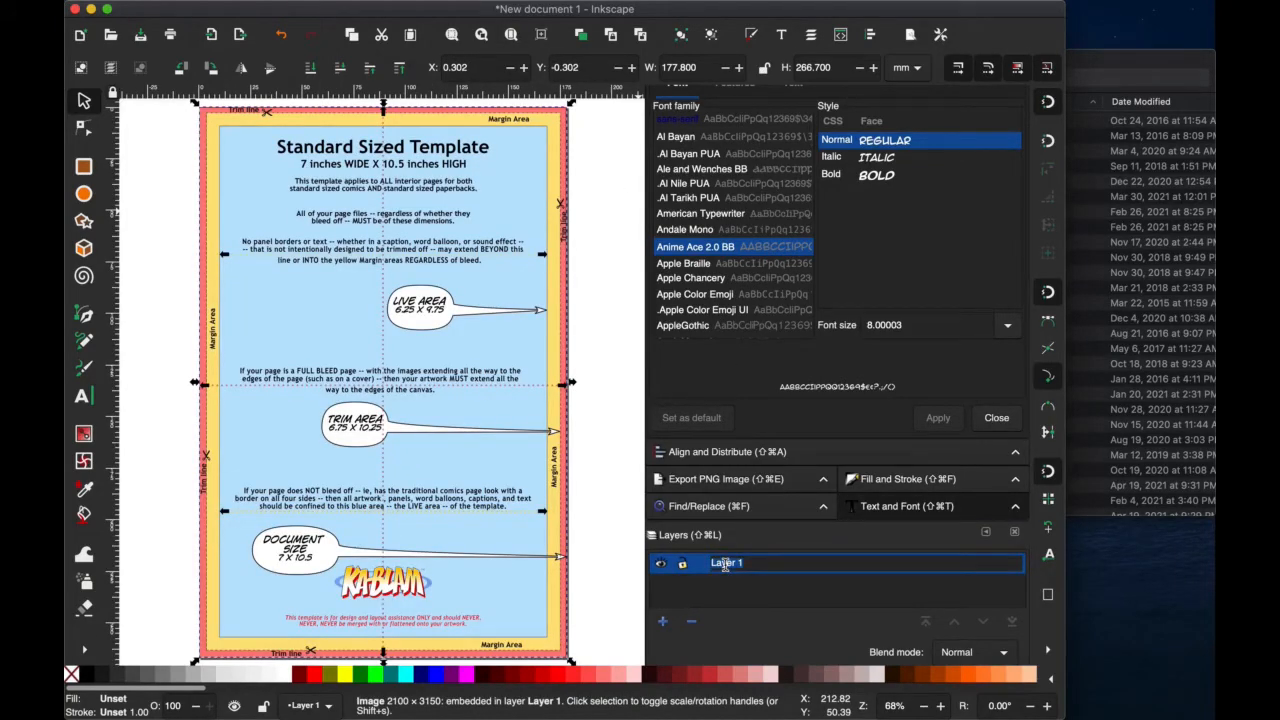
{"action": "type", "text": "template"}
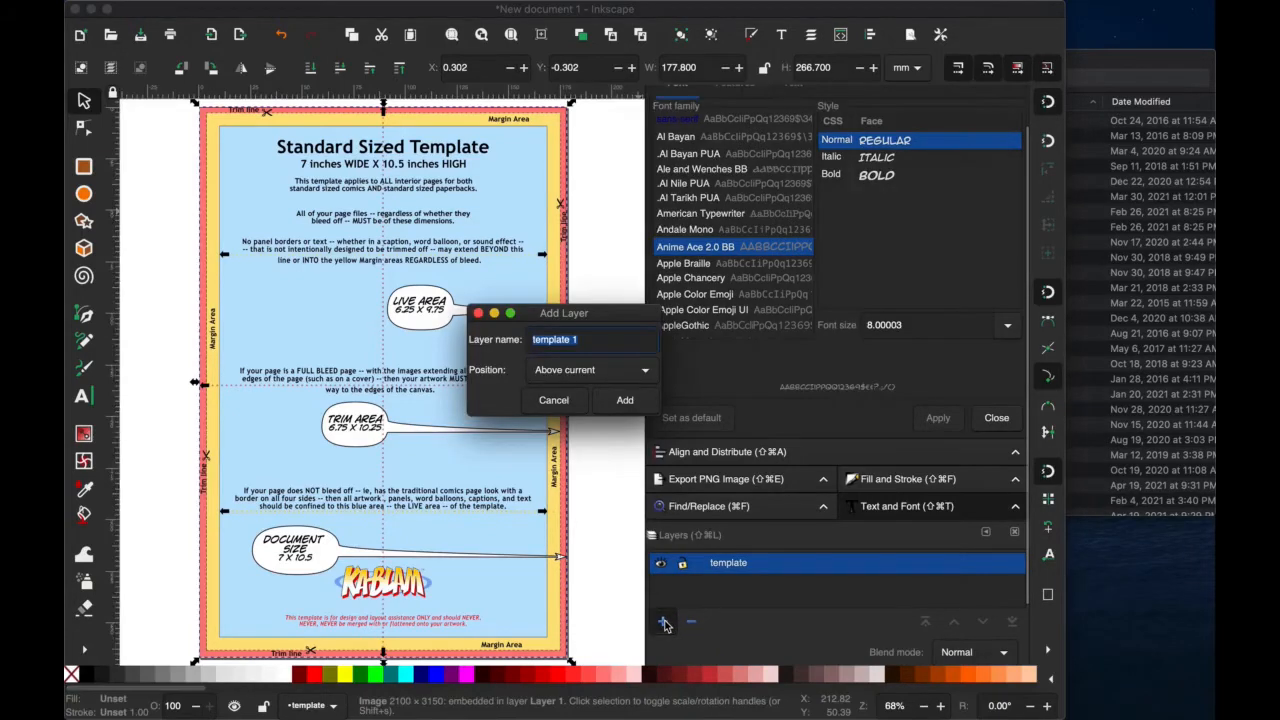
{"action": "mouse_move", "coordinate": [607, 430]}
{"action": "type", "text": "art"}
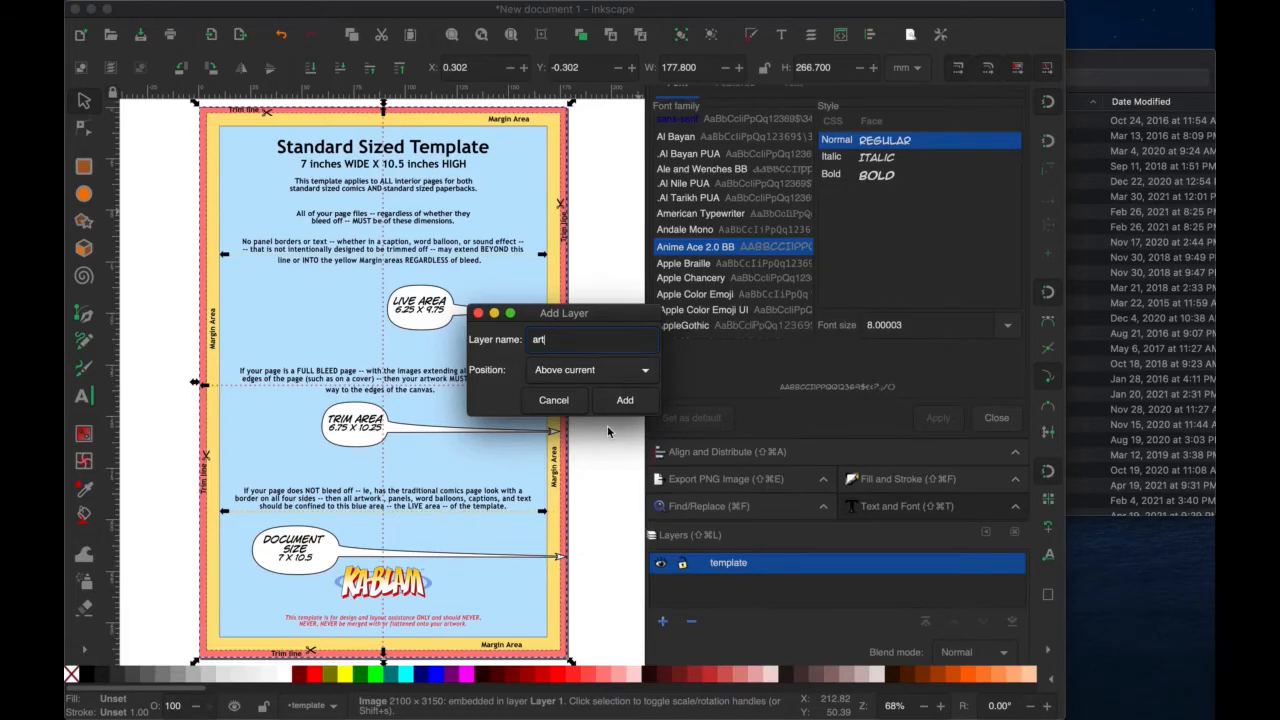
{"action": "left_click", "coordinate": [624, 400]}
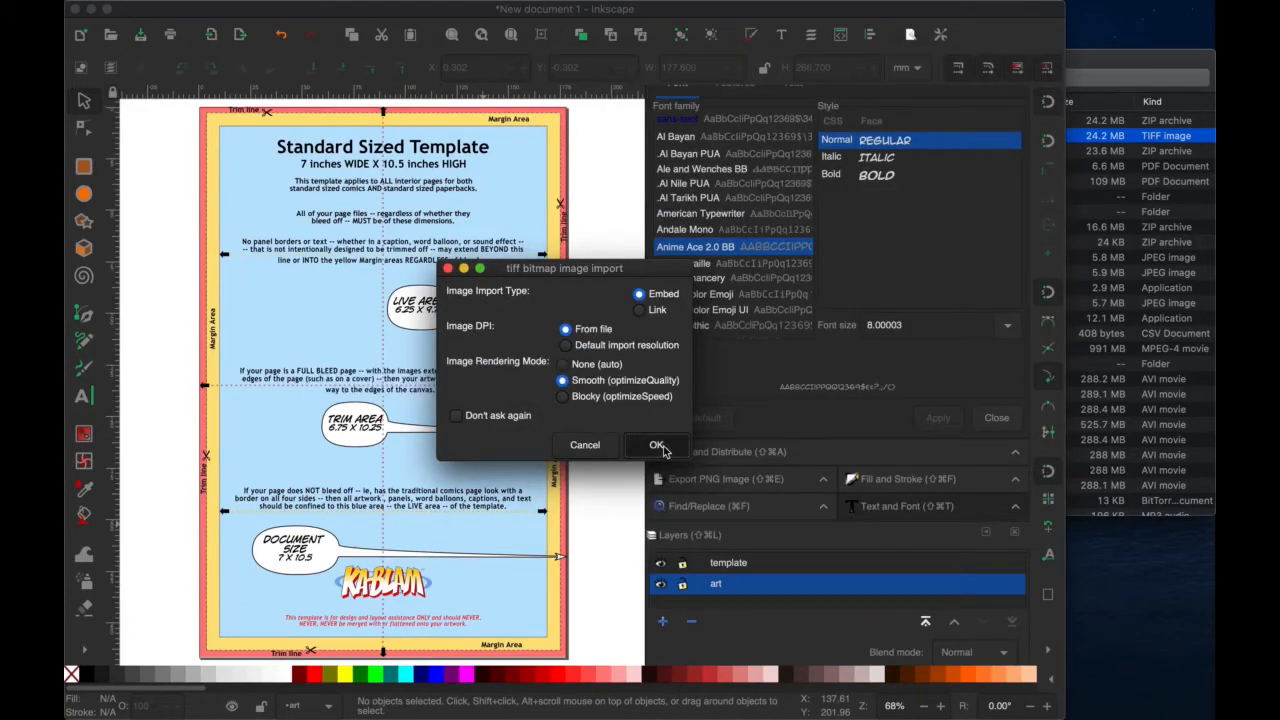
Import the comic art TIFF into the 'art' layer, filling the page.
{"action": "left_click", "coordinate": [656, 445]}
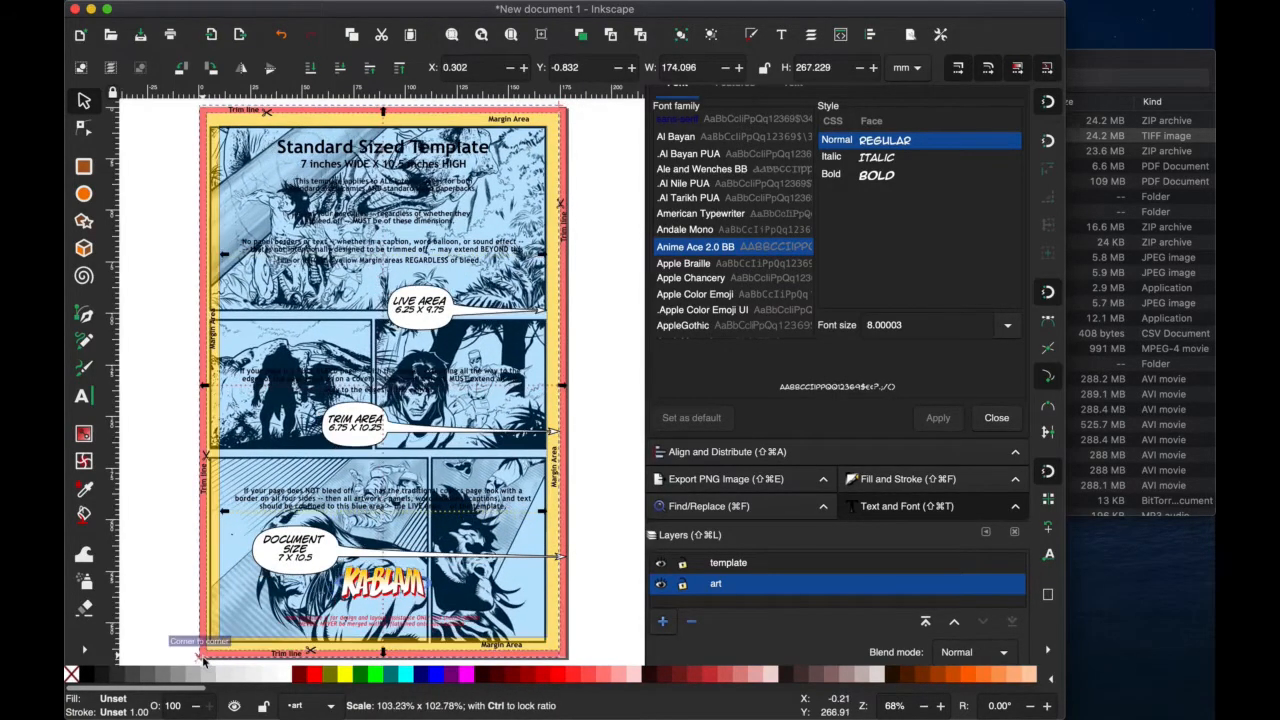
{"action": "left_click", "coordinate": [380, 385]}
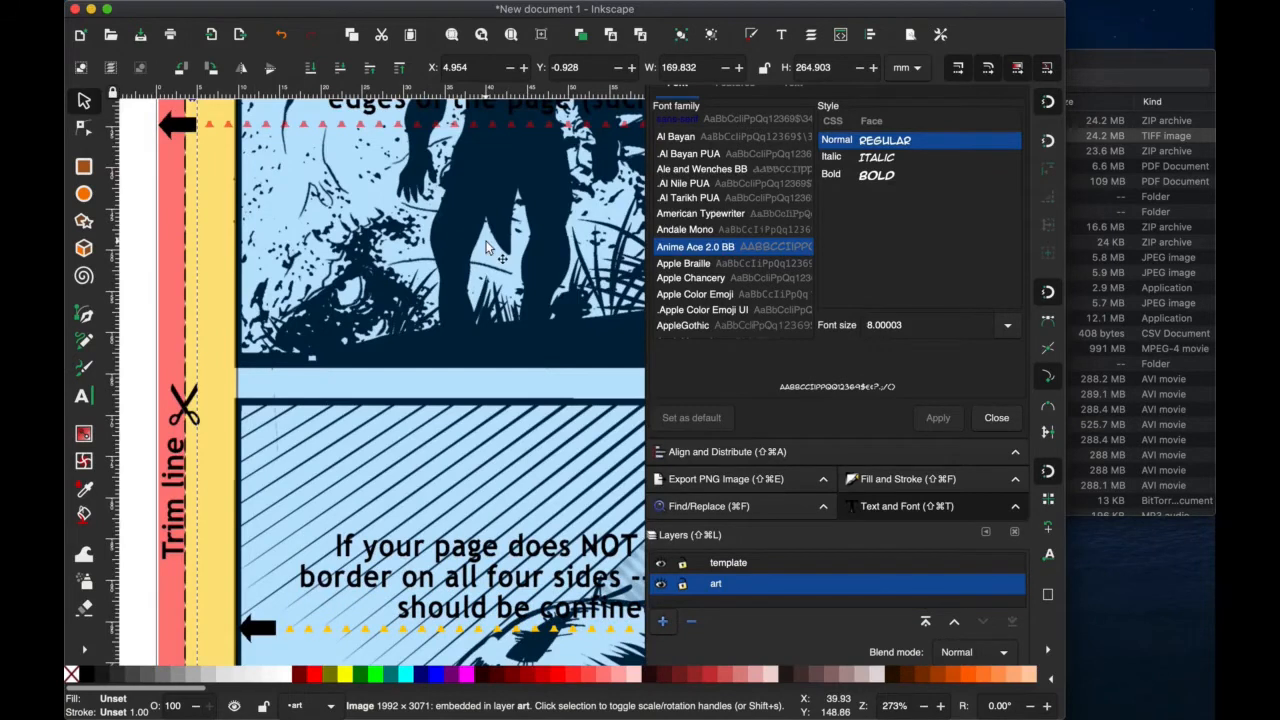
{"action": "mouse_move", "coordinate": [250, 600]}
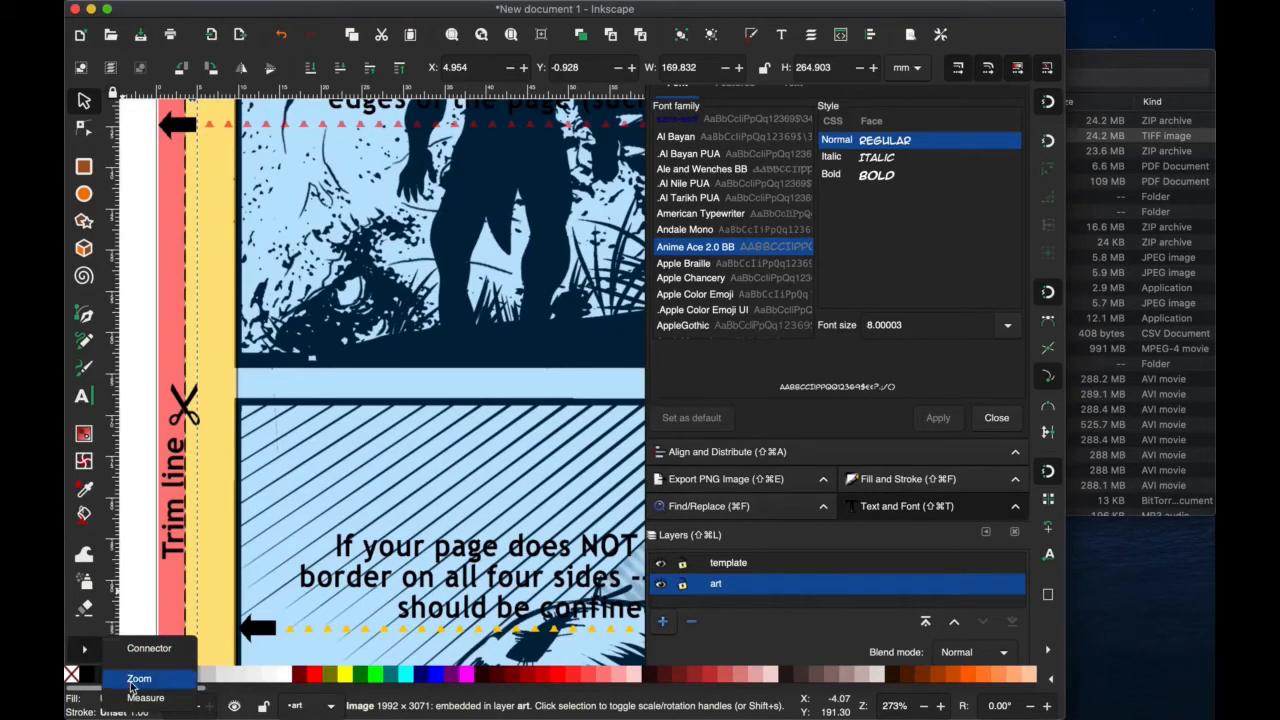
Turn off the template layer's visibility, leaving only the black-and-white comic art.
{"action": "left_click", "coordinate": [138, 678]}
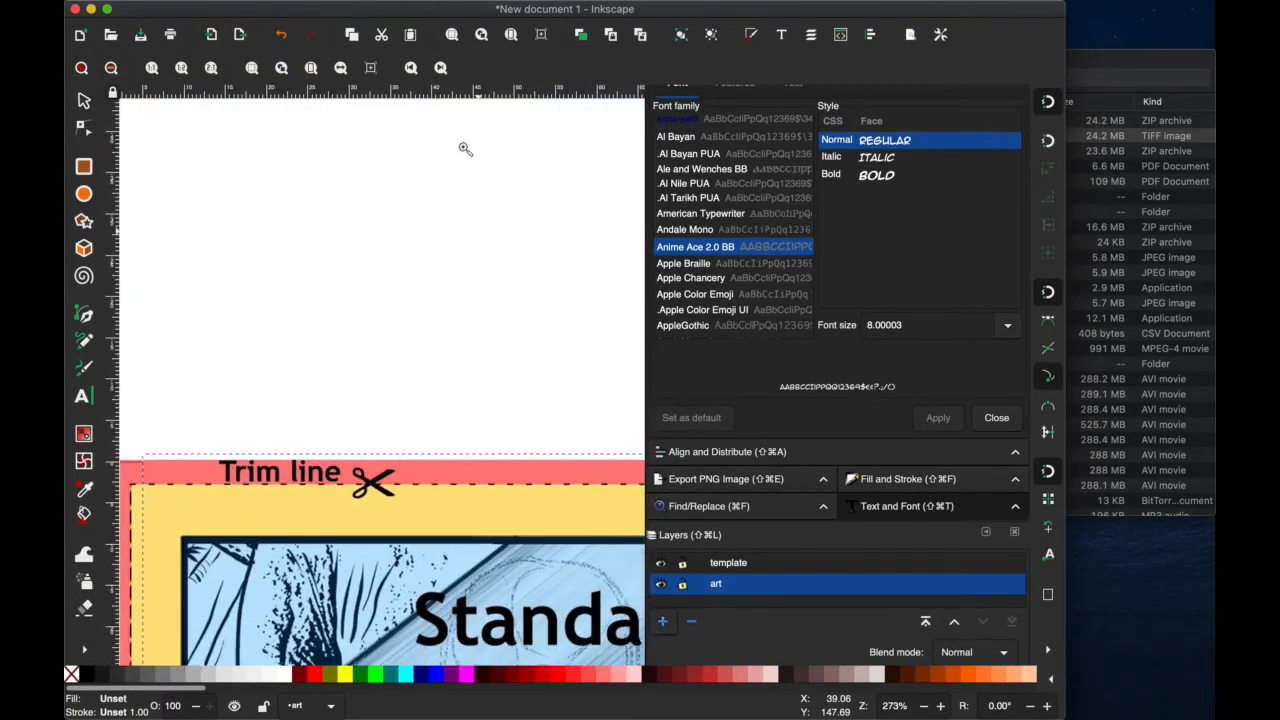
{"action": "left_click", "coordinate": [660, 562]}
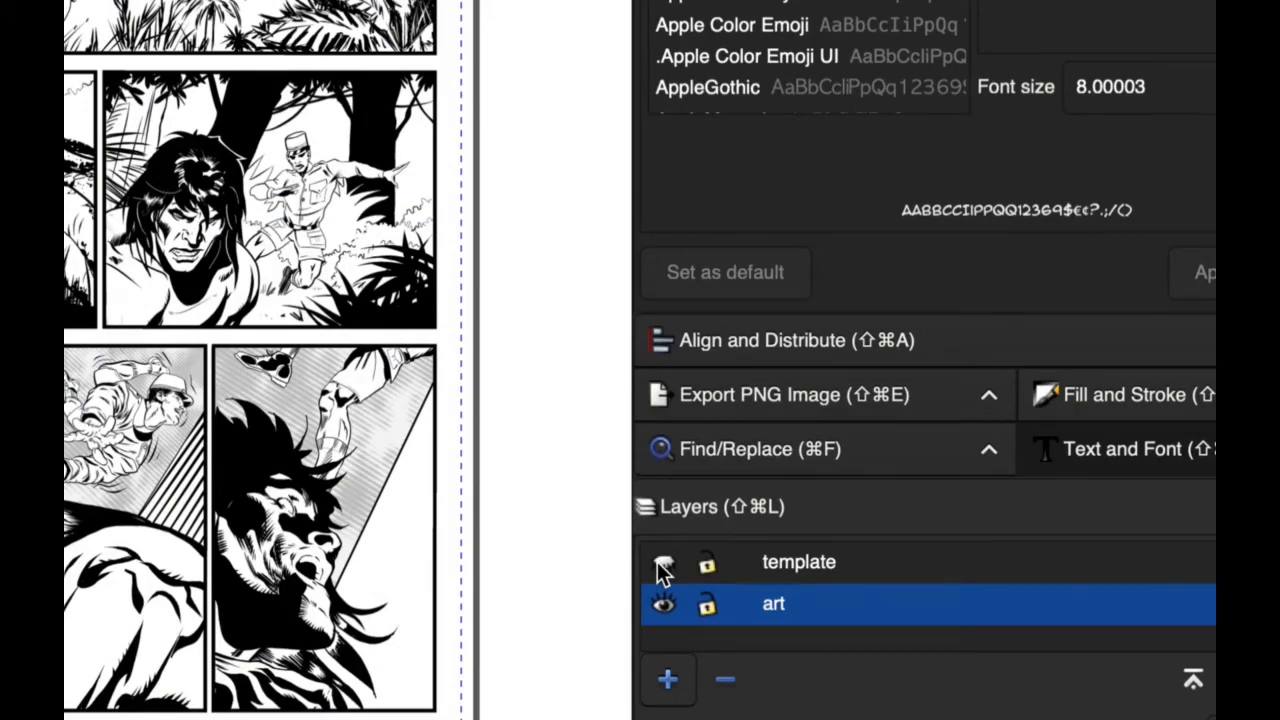
Create a layer named 'ink' between the template and art layers.
{"action": "left_click", "coordinate": [667, 680]}
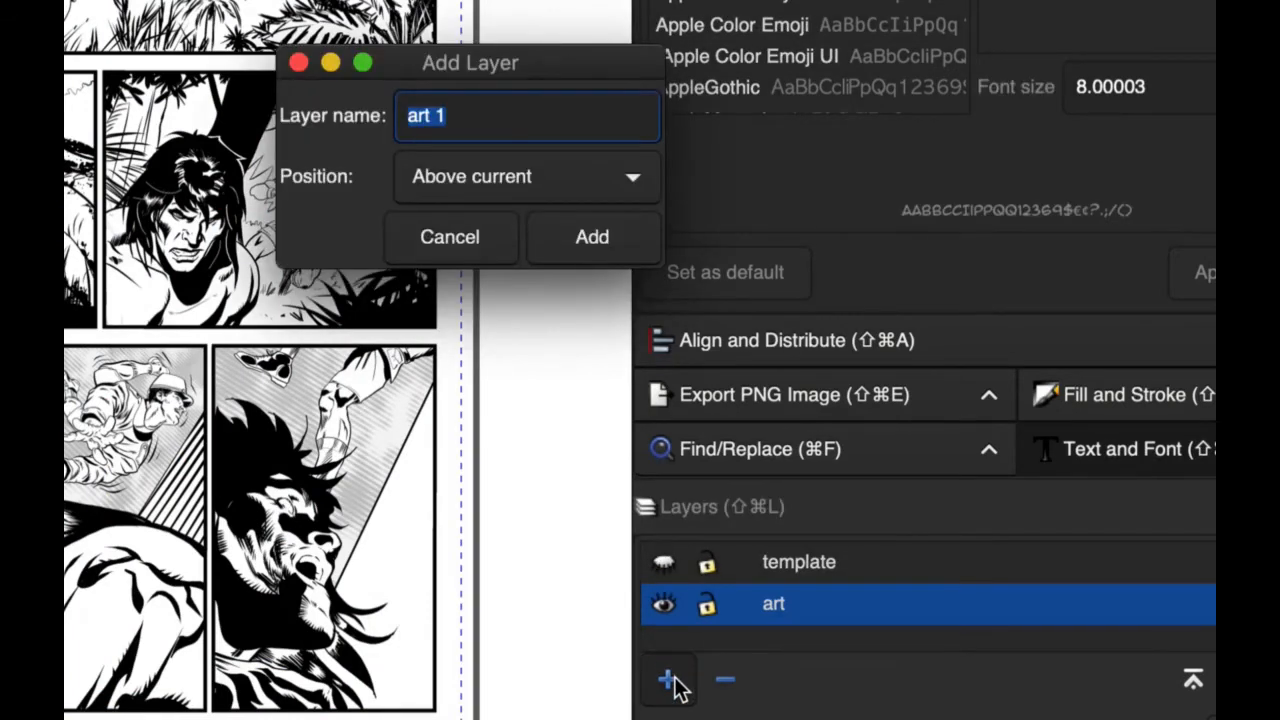
{"action": "type", "text": "ink"}
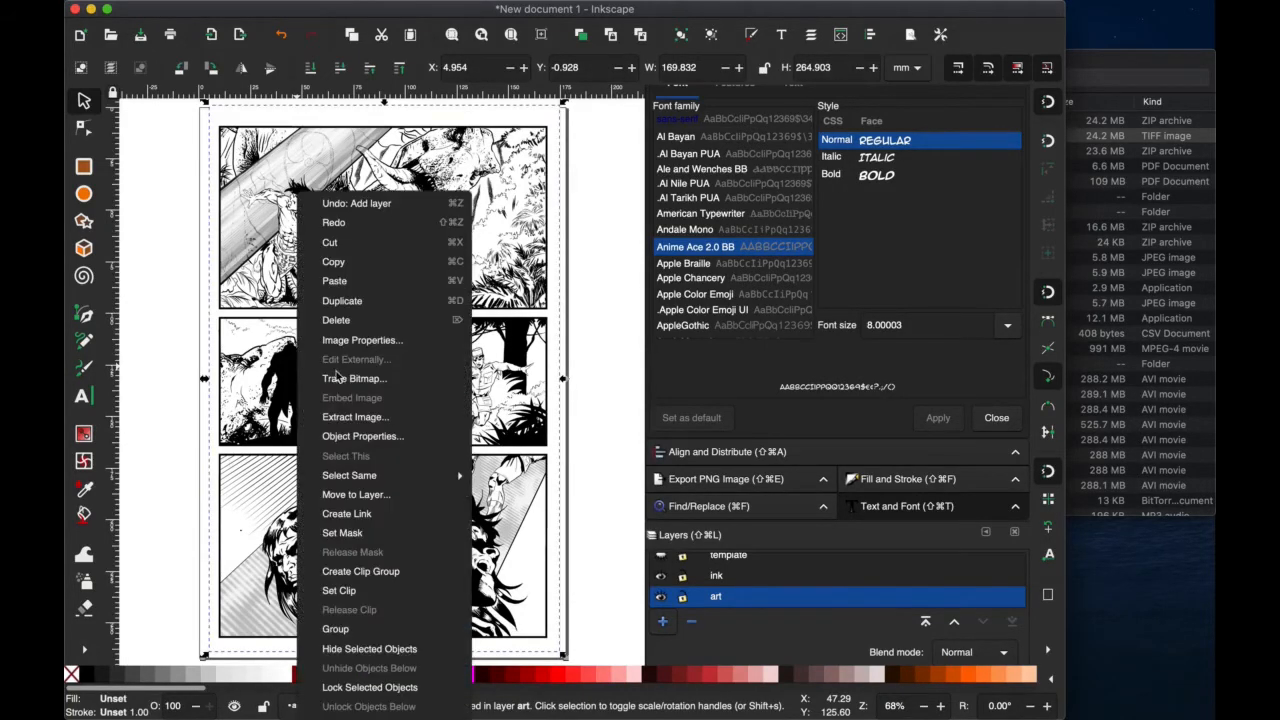
Open Trace Bitmap on the comic art and choose Multiple scans brightness steps.
{"action": "left_click", "coordinate": [354, 378]}
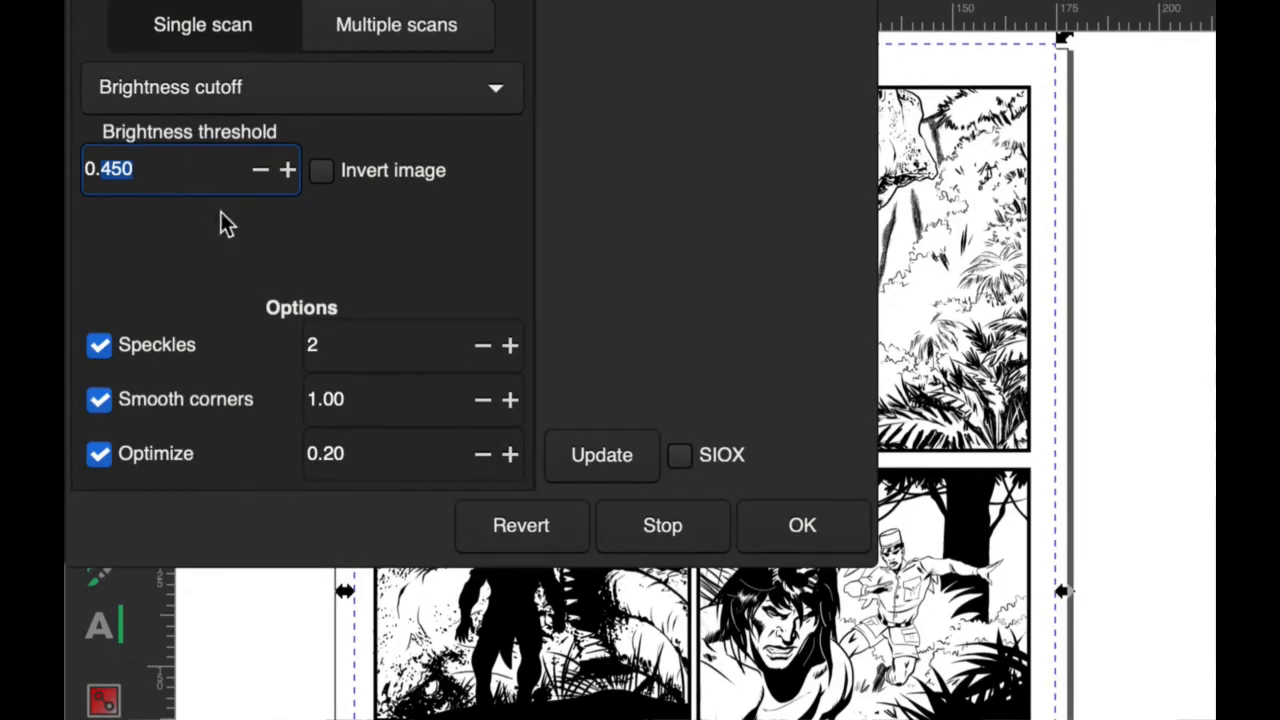
{"action": "left_click", "coordinate": [396, 24]}
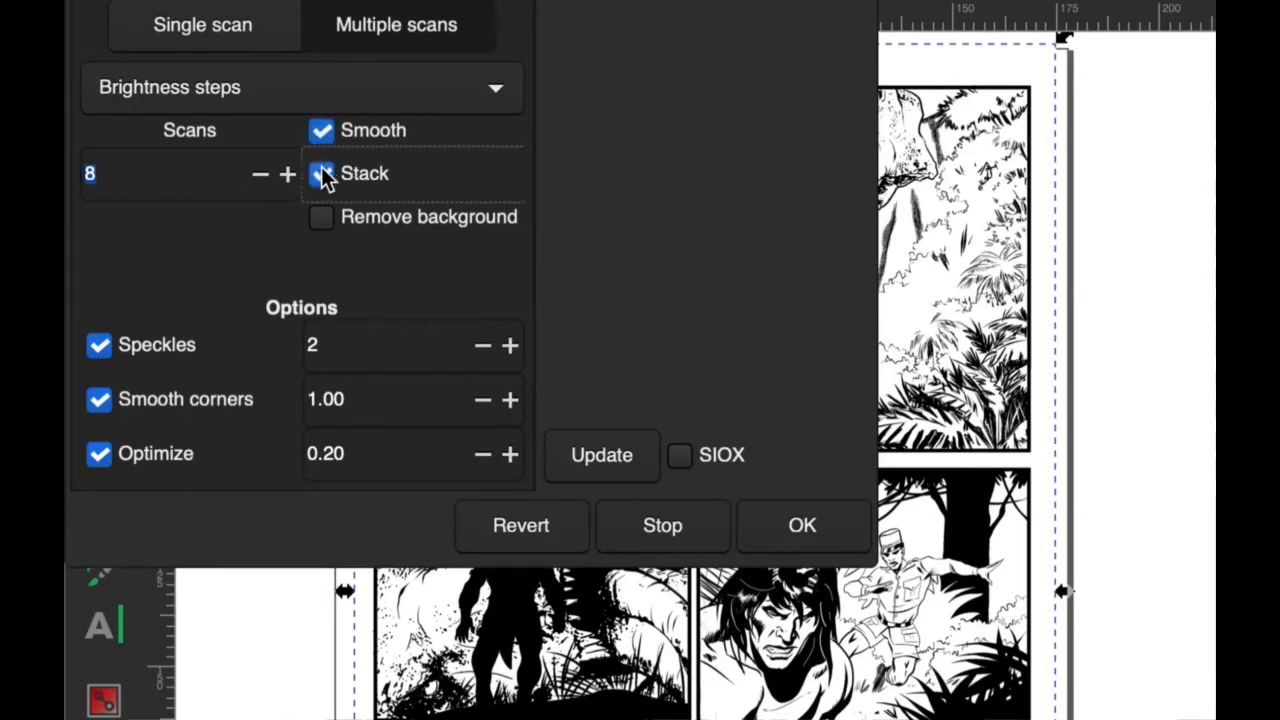
Trace with Remove background, speckles 4, smooth corners 1.20 and optimize 0.40.
{"action": "left_click", "coordinate": [321, 217]}
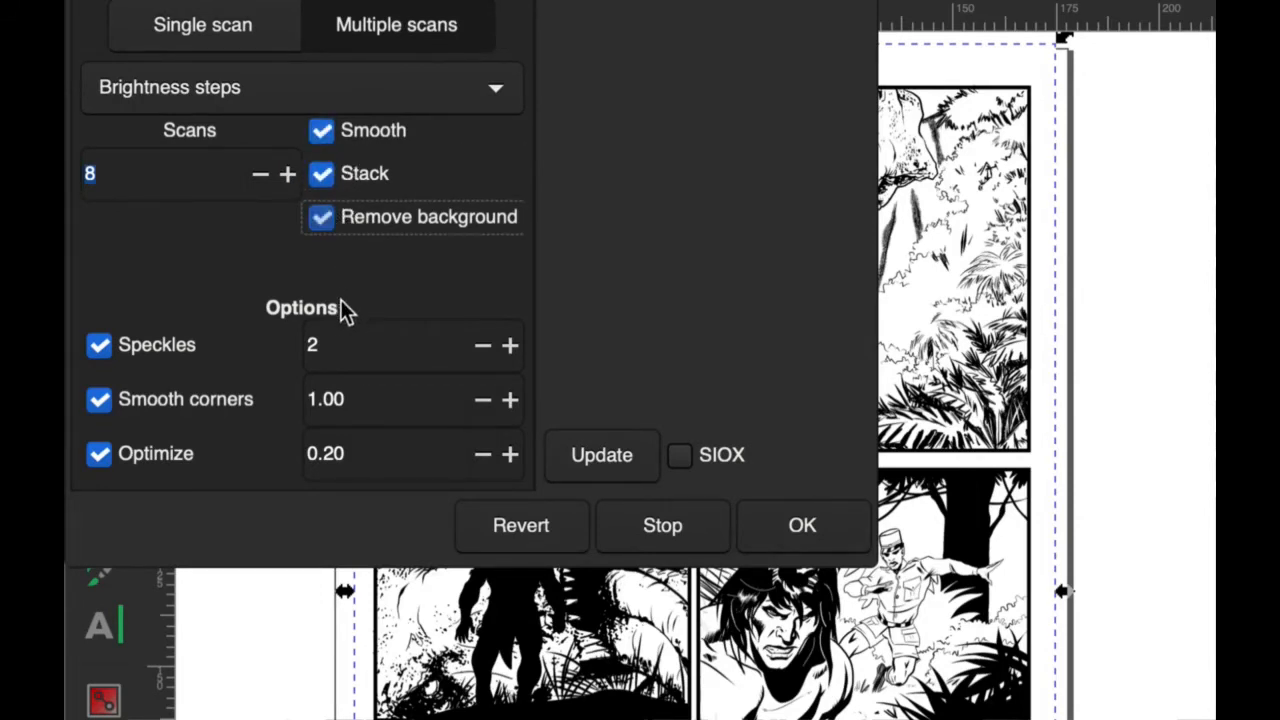
{"action": "left_click", "coordinate": [400, 345]}
{"action": "type", "text": "1.2"}
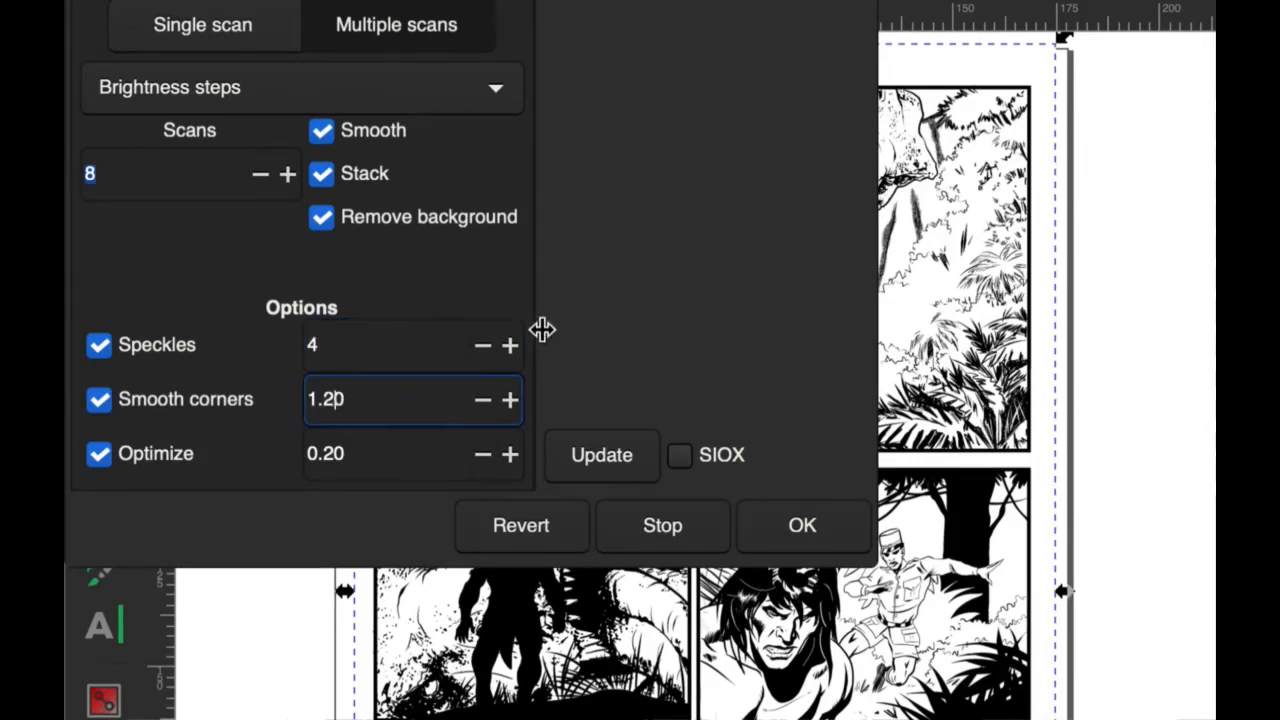
{"action": "left_click", "coordinate": [400, 453]}
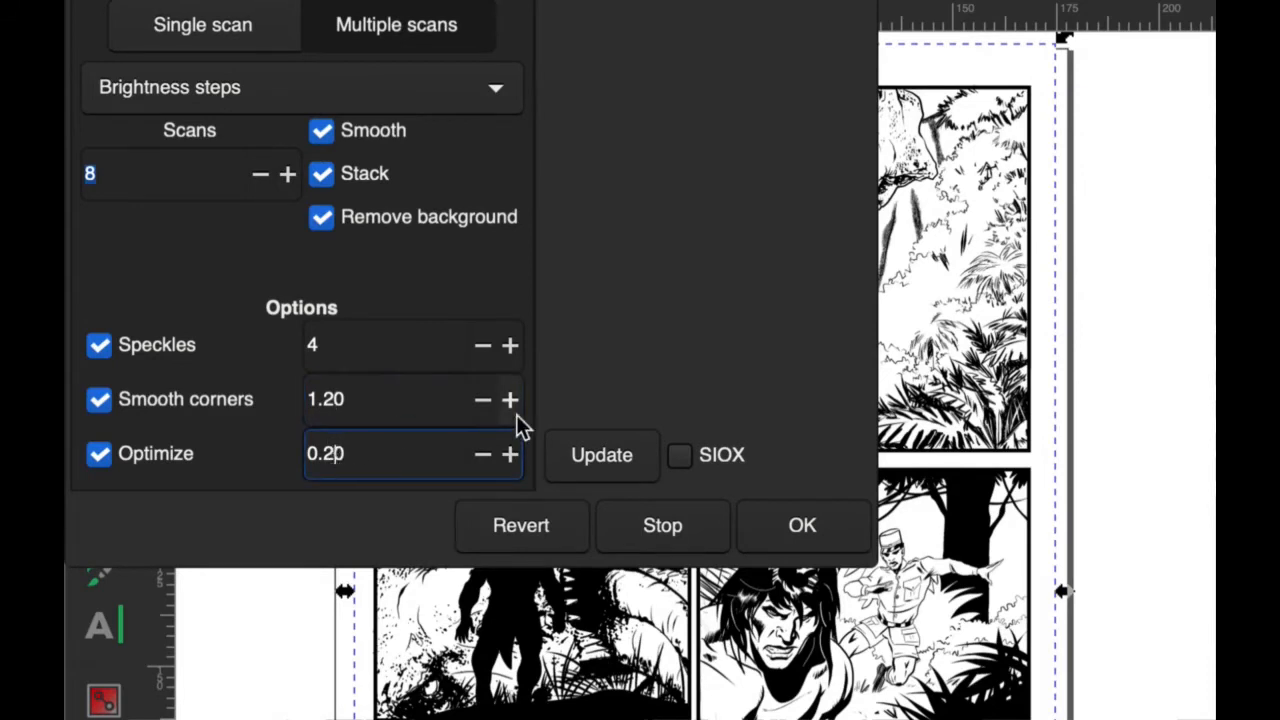
{"action": "left_click", "coordinate": [510, 453]}
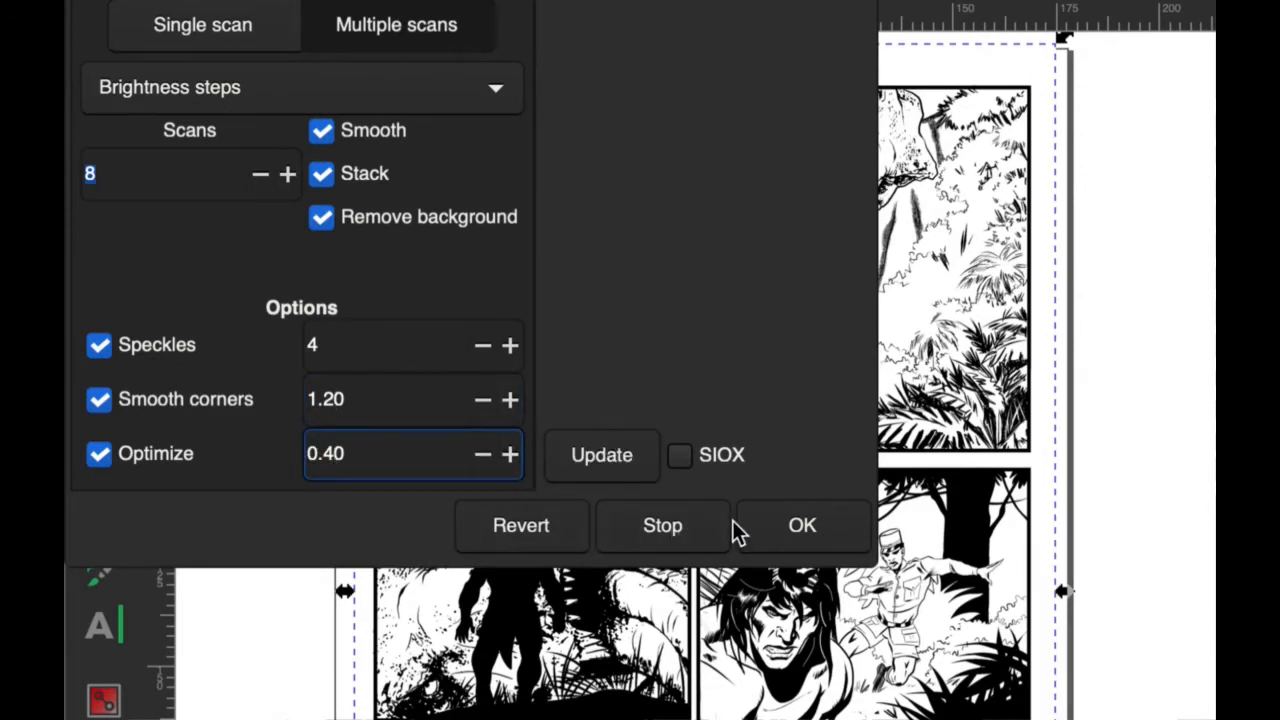
{"action": "mouse_move", "coordinate": [795, 530]}
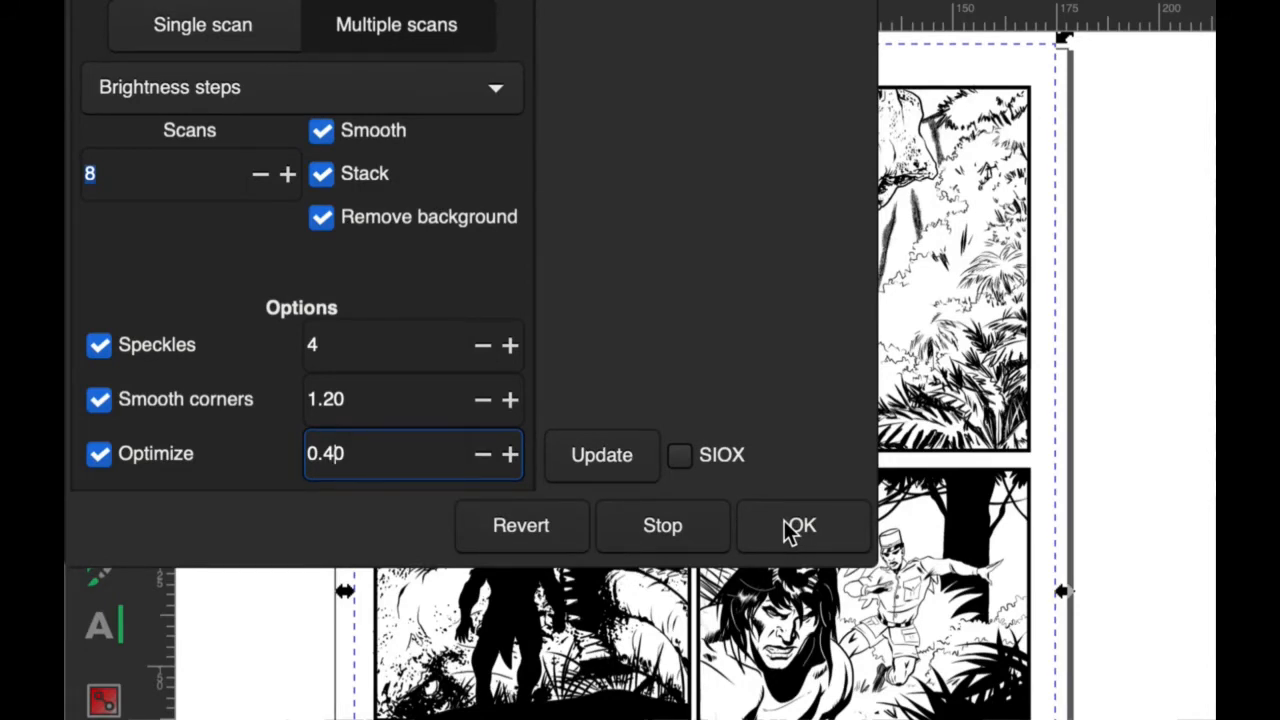
{"action": "left_click", "coordinate": [601, 454]}
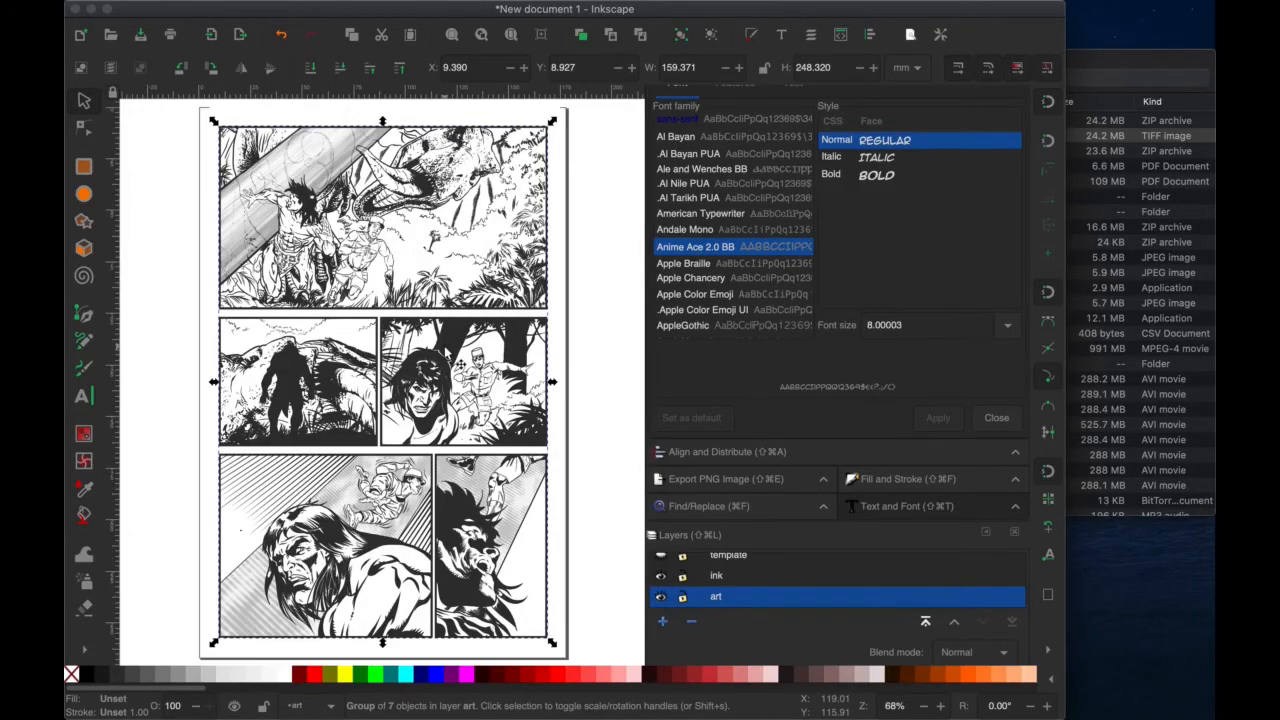
Send the traced drawing to the 'ink' layer using Move to Layer.
{"action": "right_click", "coordinate": [380, 400]}
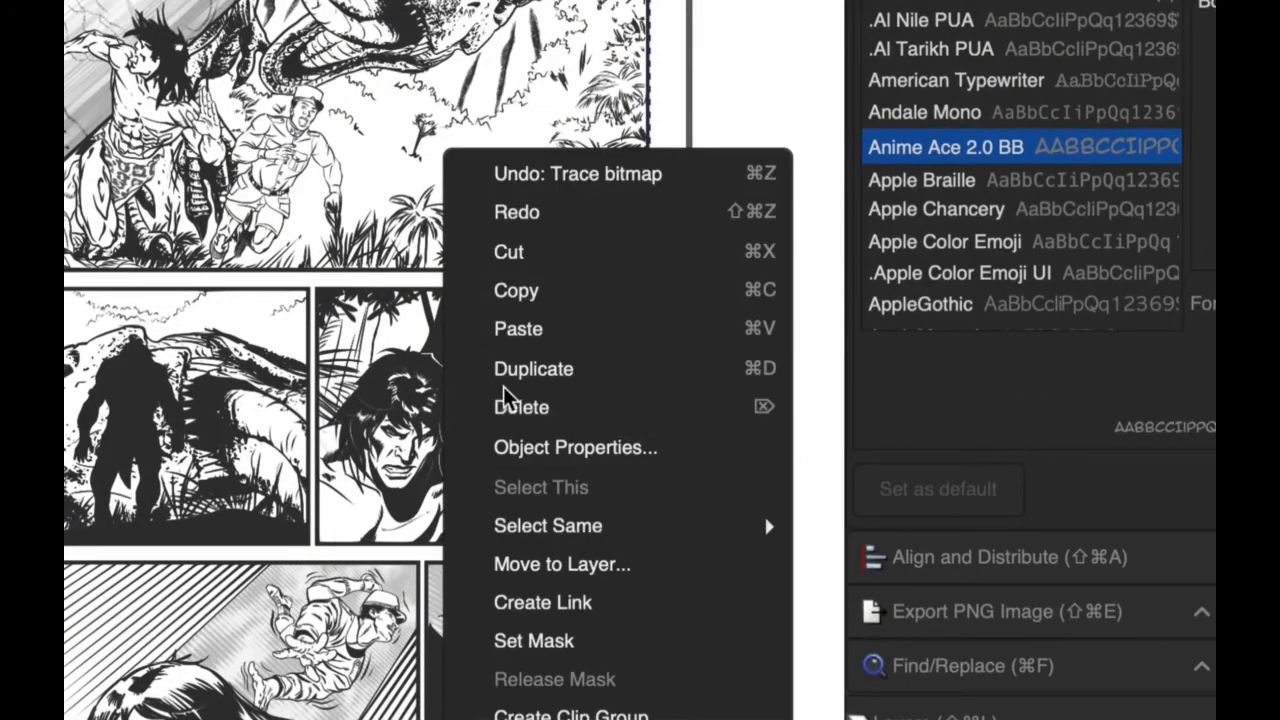
{"action": "mouse_move", "coordinate": [548, 525]}
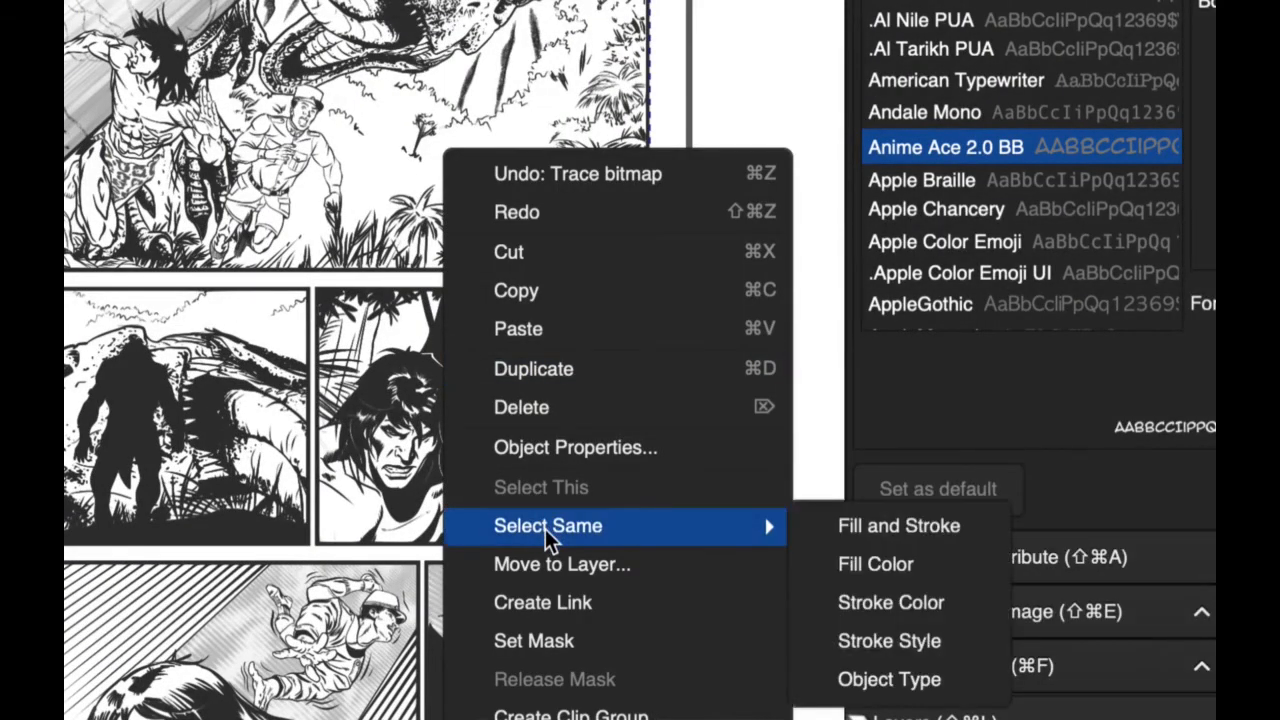
{"action": "mouse_move", "coordinate": [560, 564]}
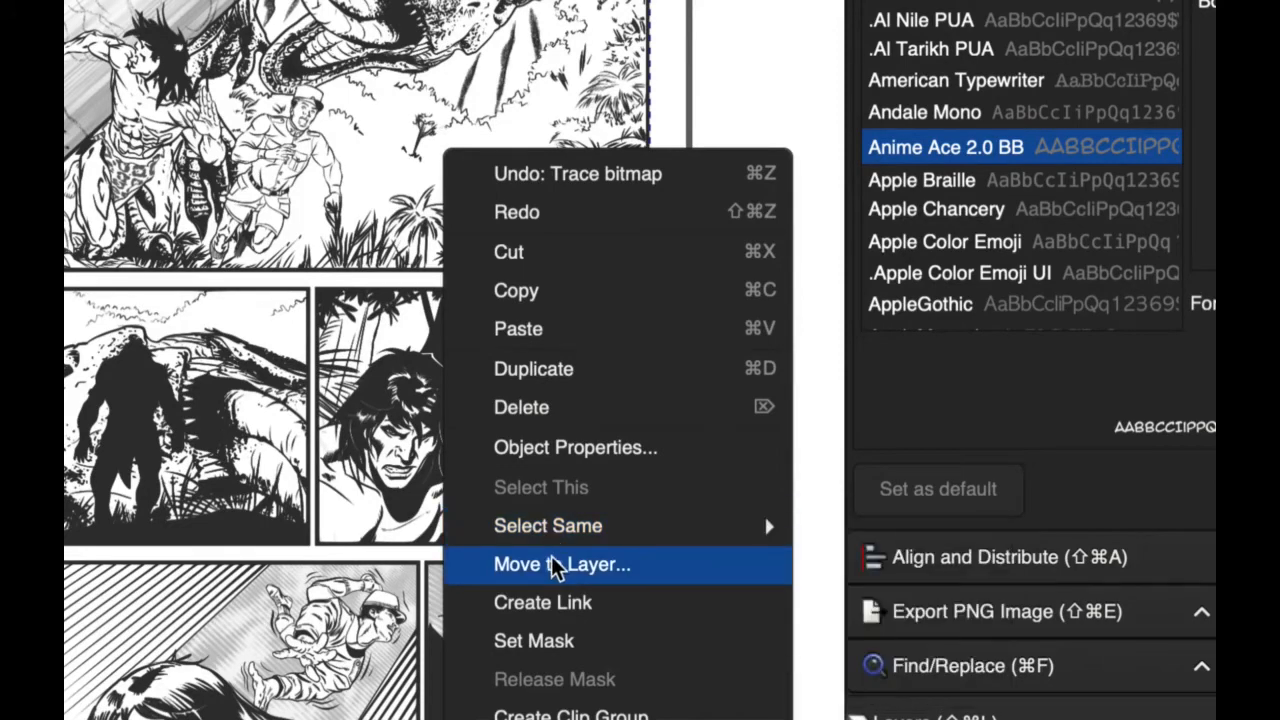
{"action": "left_click", "coordinate": [562, 564]}
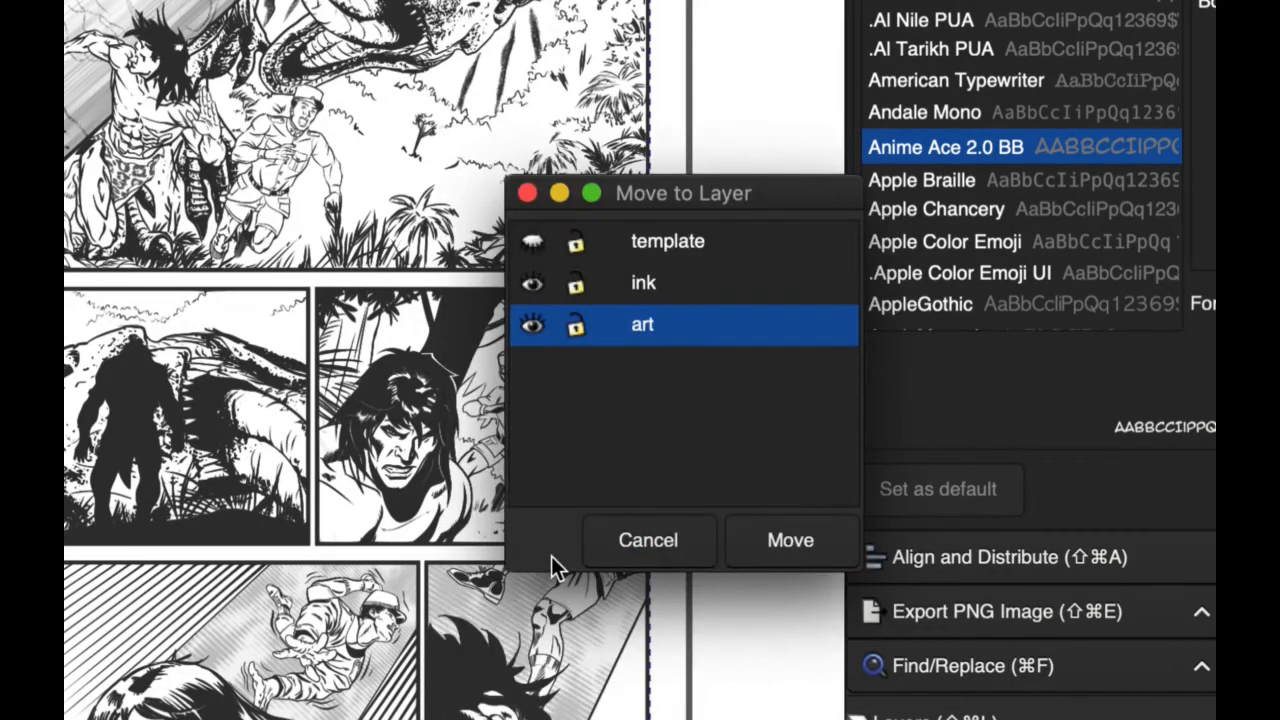
{"action": "mouse_move", "coordinate": [645, 290]}
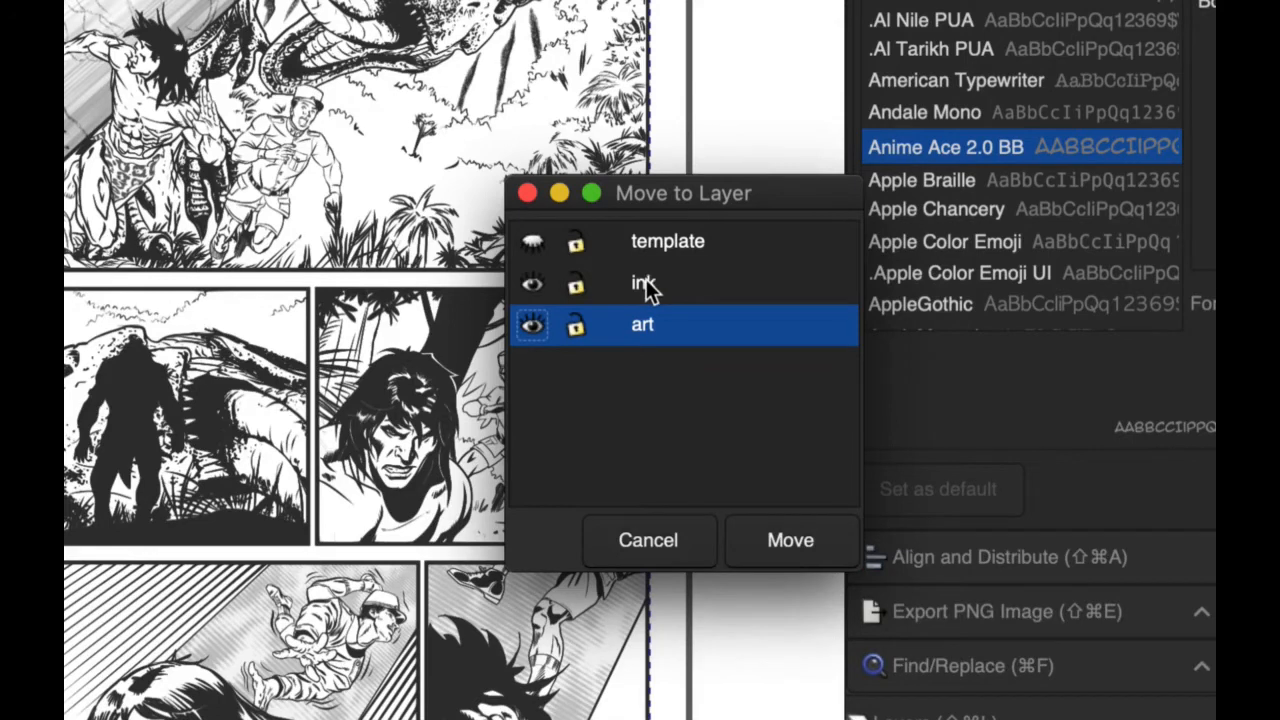
{"action": "left_click", "coordinate": [643, 282]}
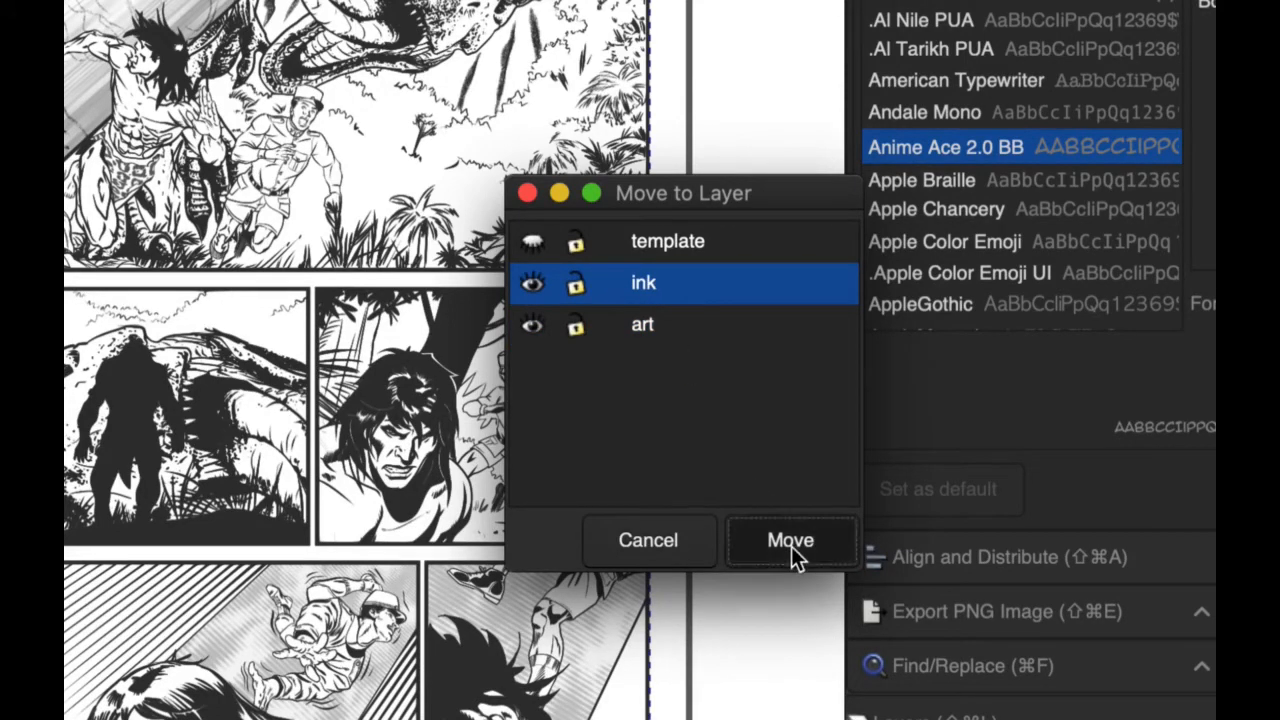
{"action": "left_click", "coordinate": [790, 540]}
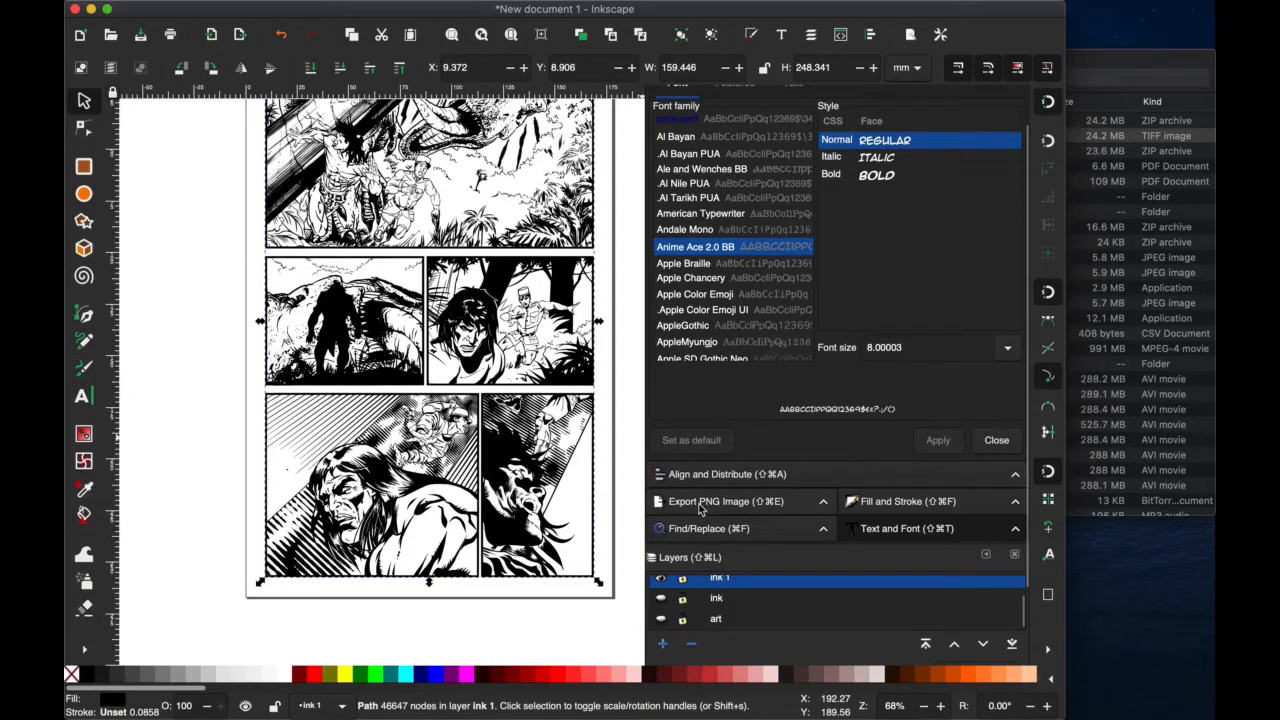
{"action": "mouse_move", "coordinate": [725, 501]}
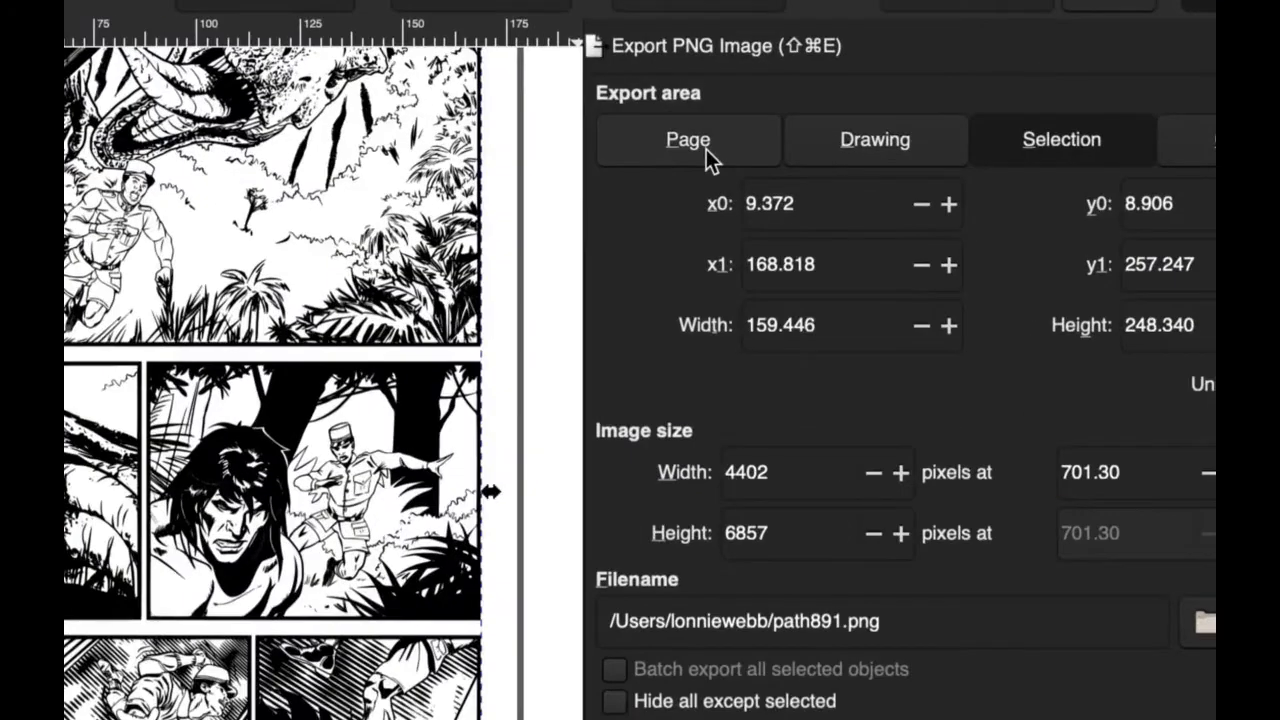
Export the whole page area, with the filename set to jc4page4.png in Documents.
{"action": "left_click", "coordinate": [688, 139]}
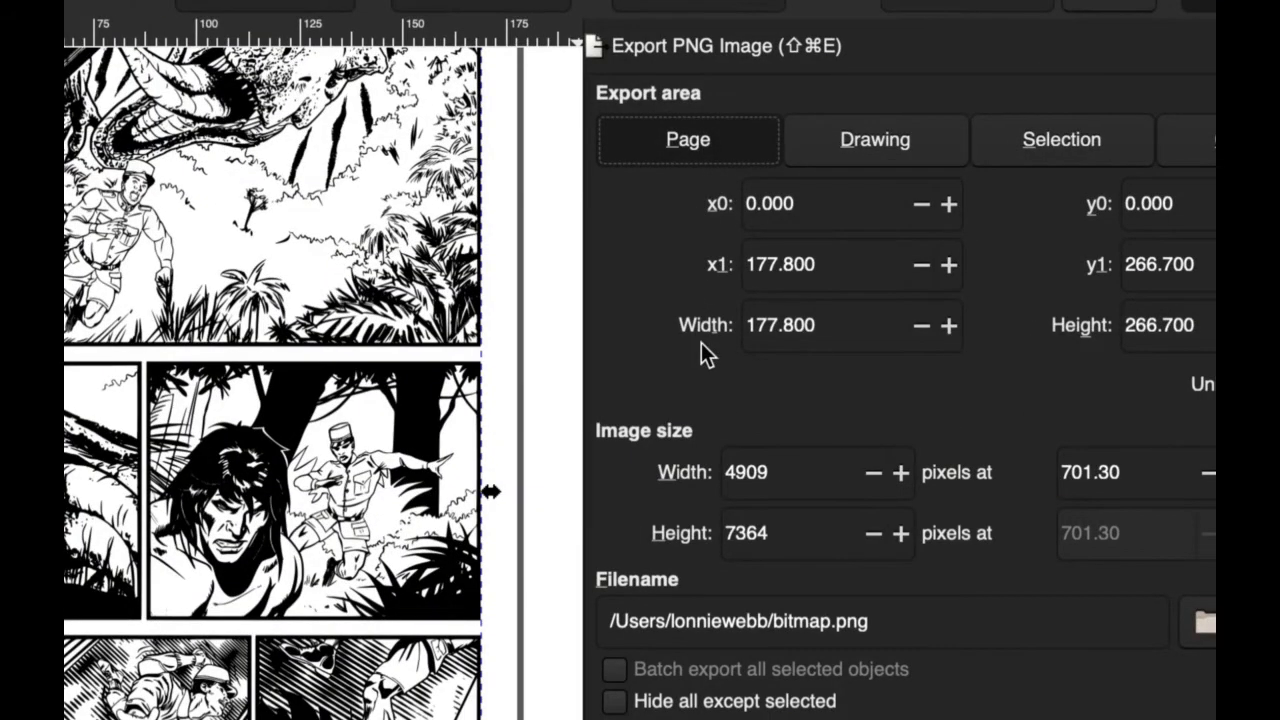
{"action": "scroll", "scroll_direction": "down", "scroll_amount": 3}
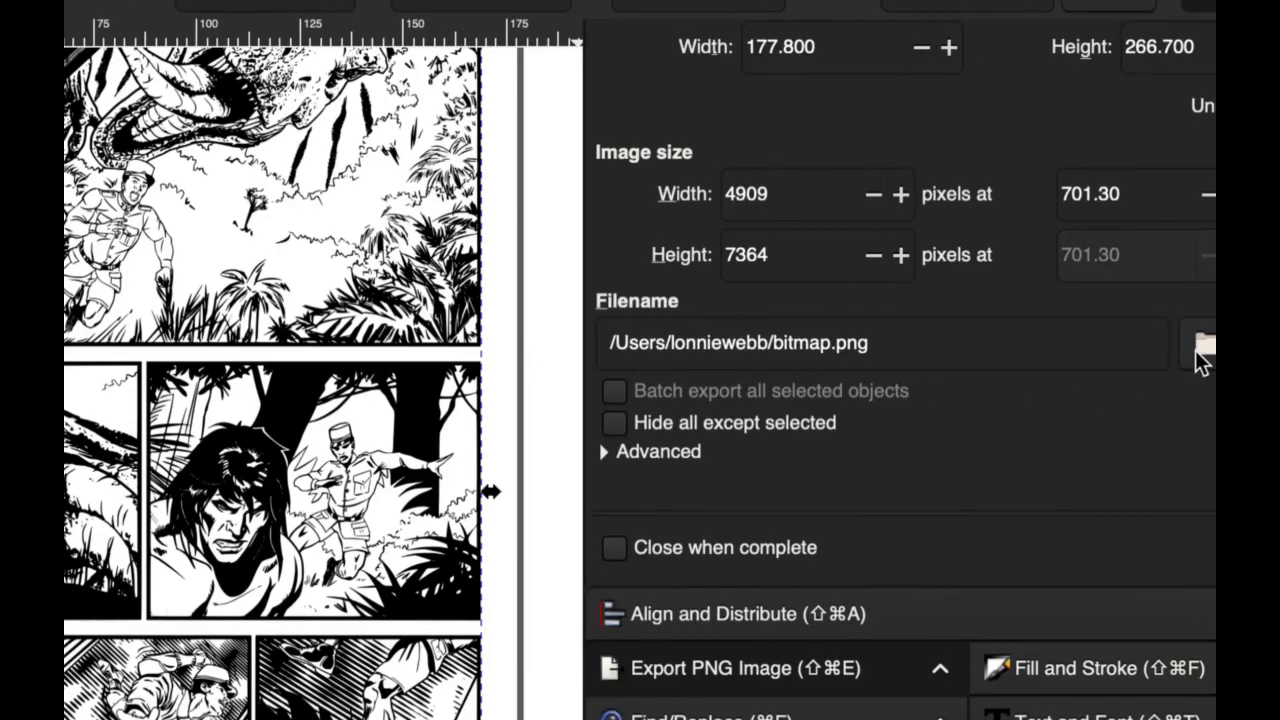
{"action": "left_click", "coordinate": [1197, 343]}
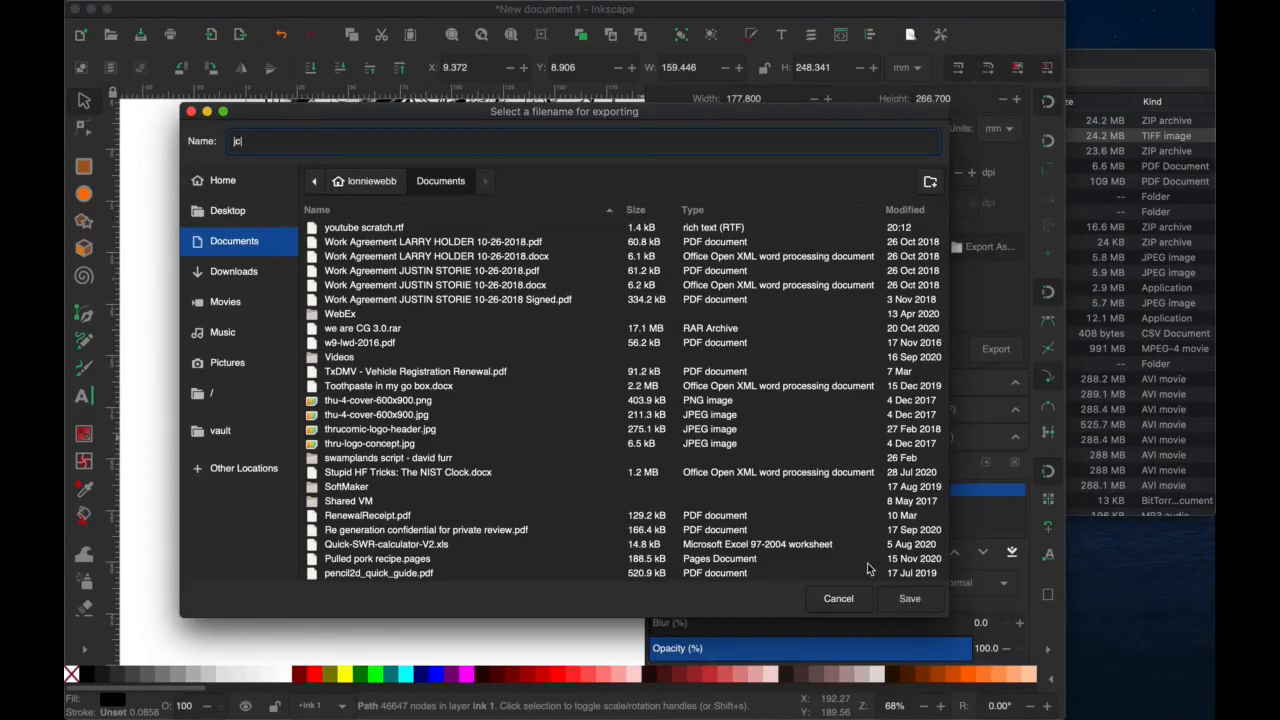
{"action": "type", "text": "4pa"}
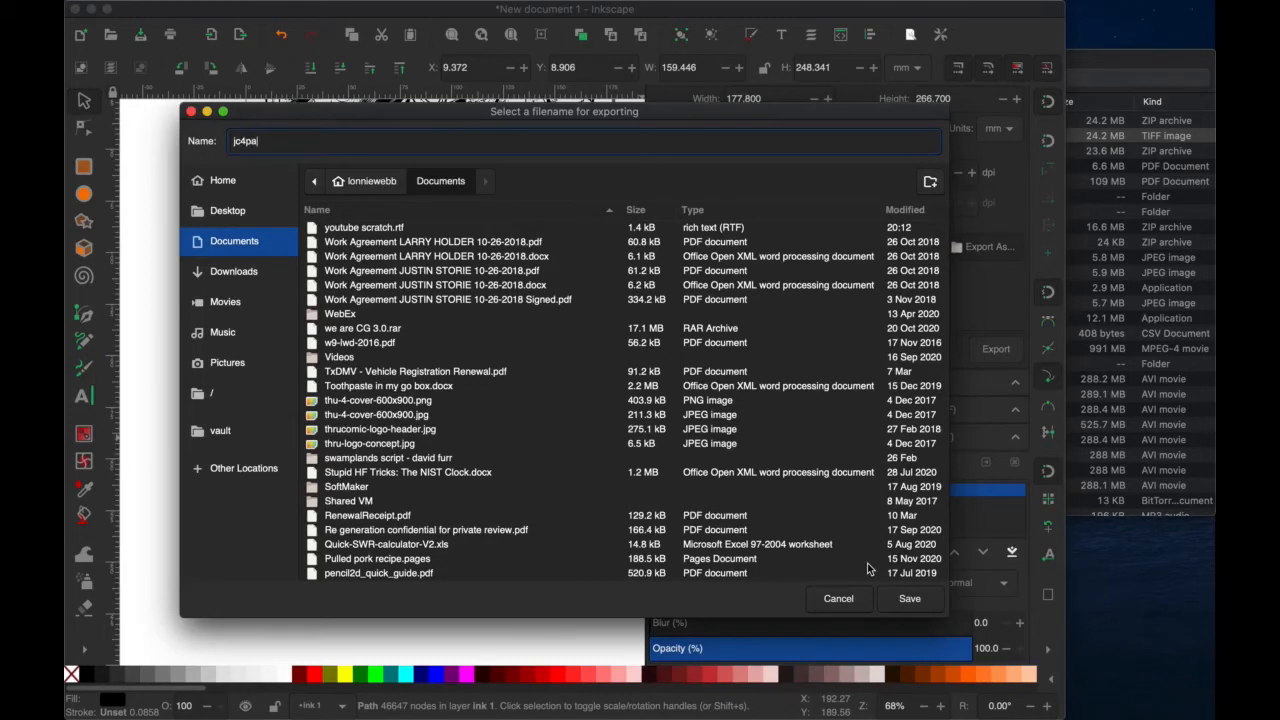
{"action": "type", "text": "ge"}
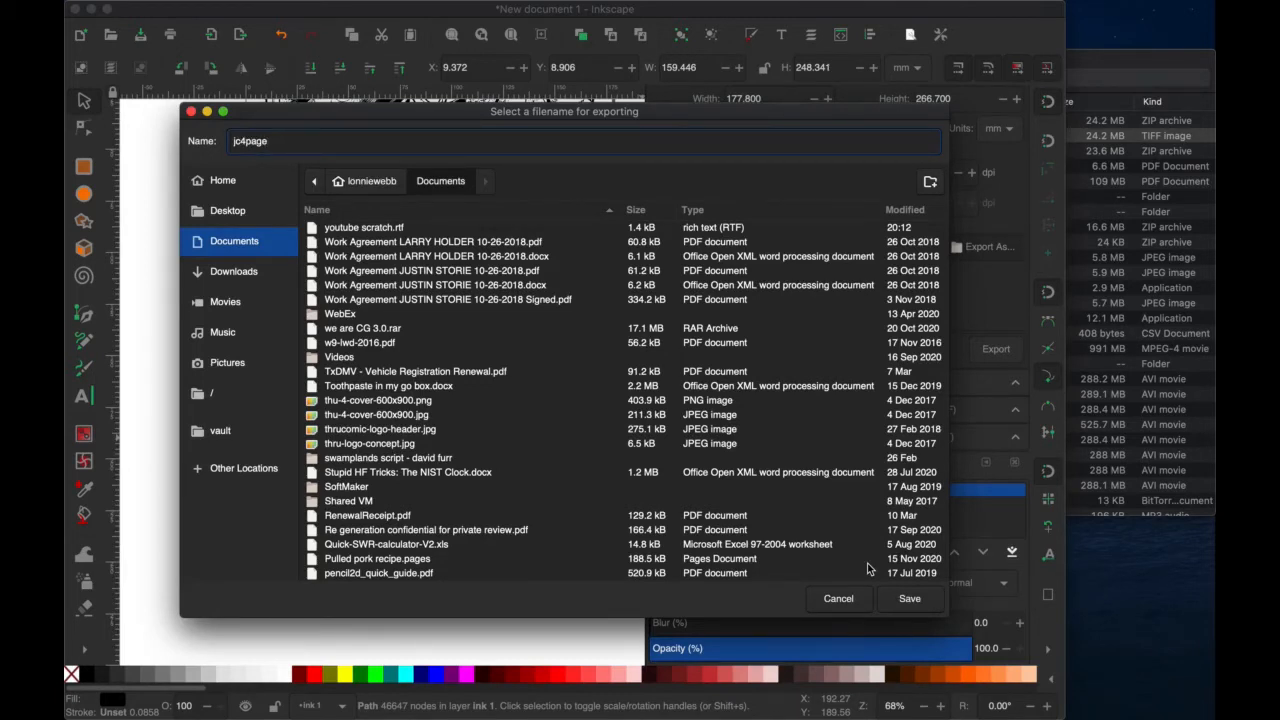
{"action": "left_click", "coordinate": [400, 140]}
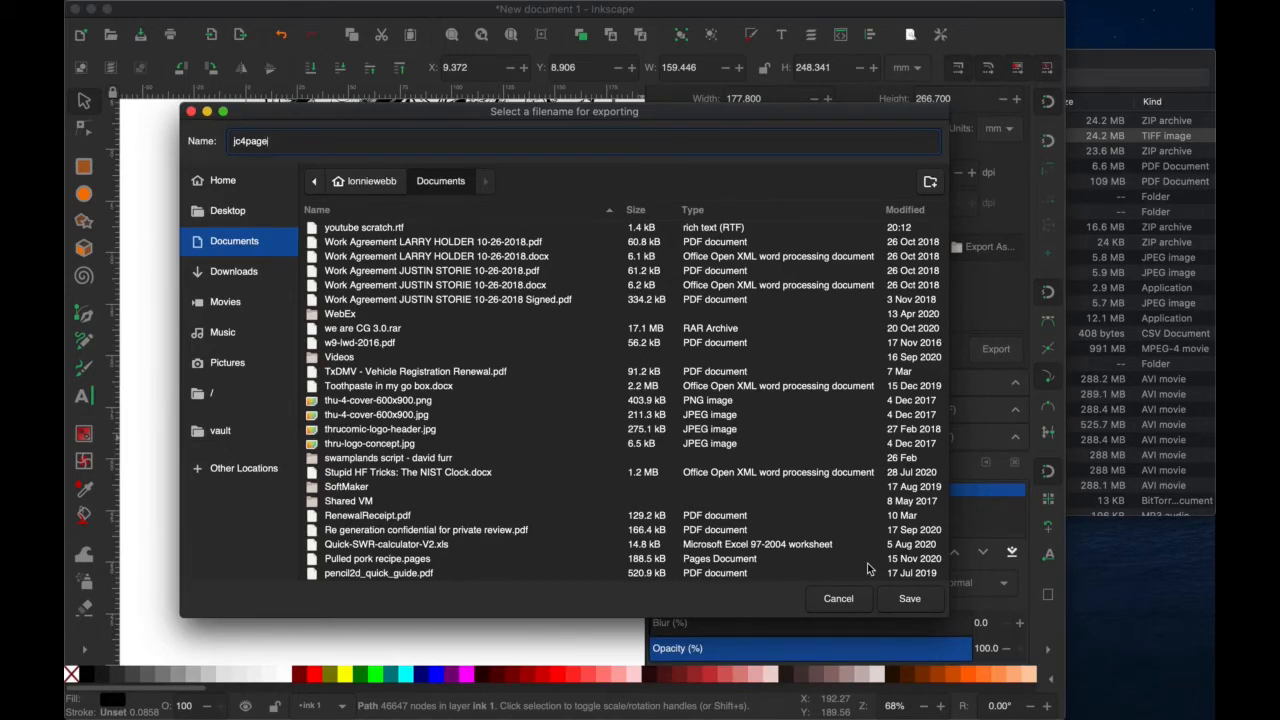
{"action": "type", "text": "4"}
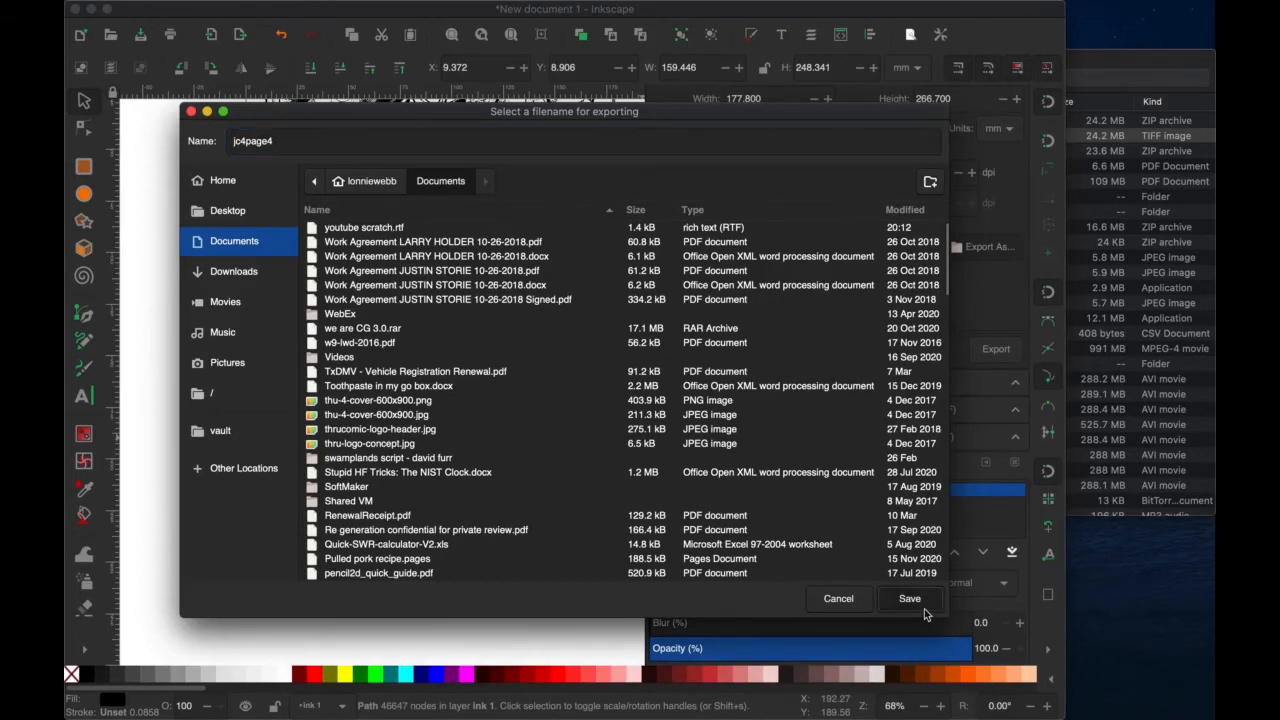
{"action": "left_click", "coordinate": [908, 598]}
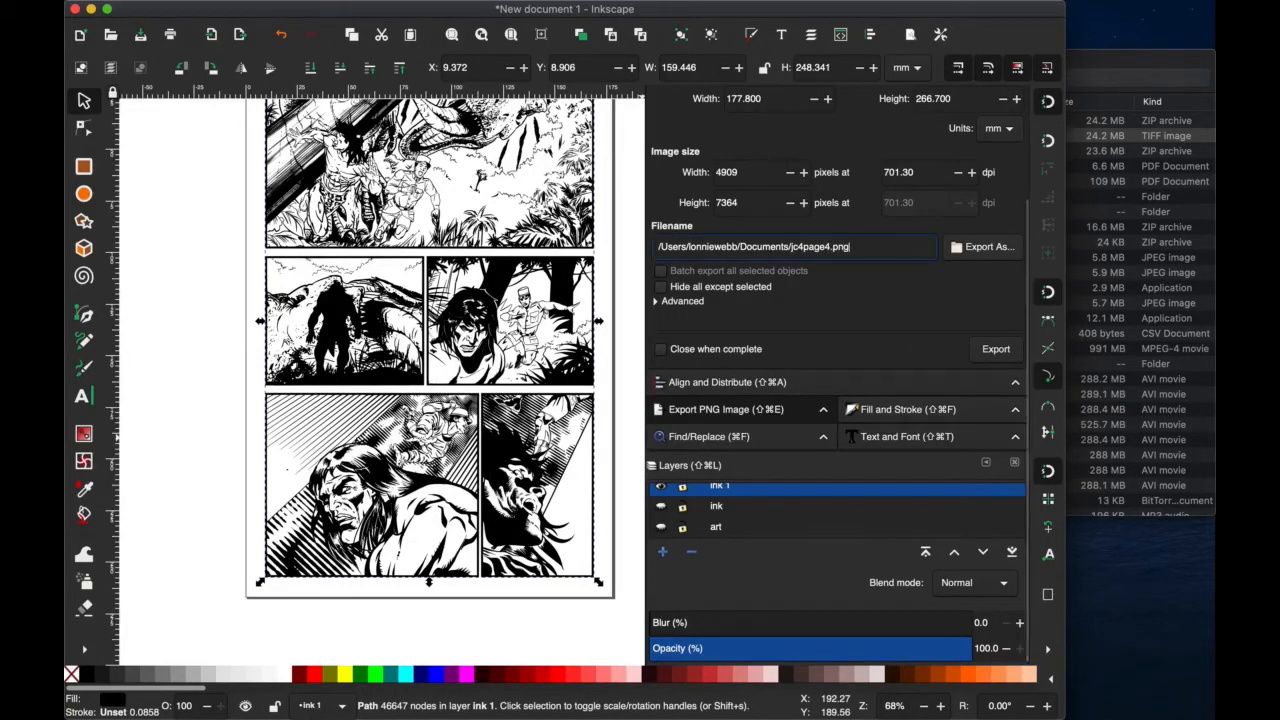
Run the PNG export of the page at 4909 by 7364 pixels.
{"action": "left_click", "coordinate": [995, 349]}
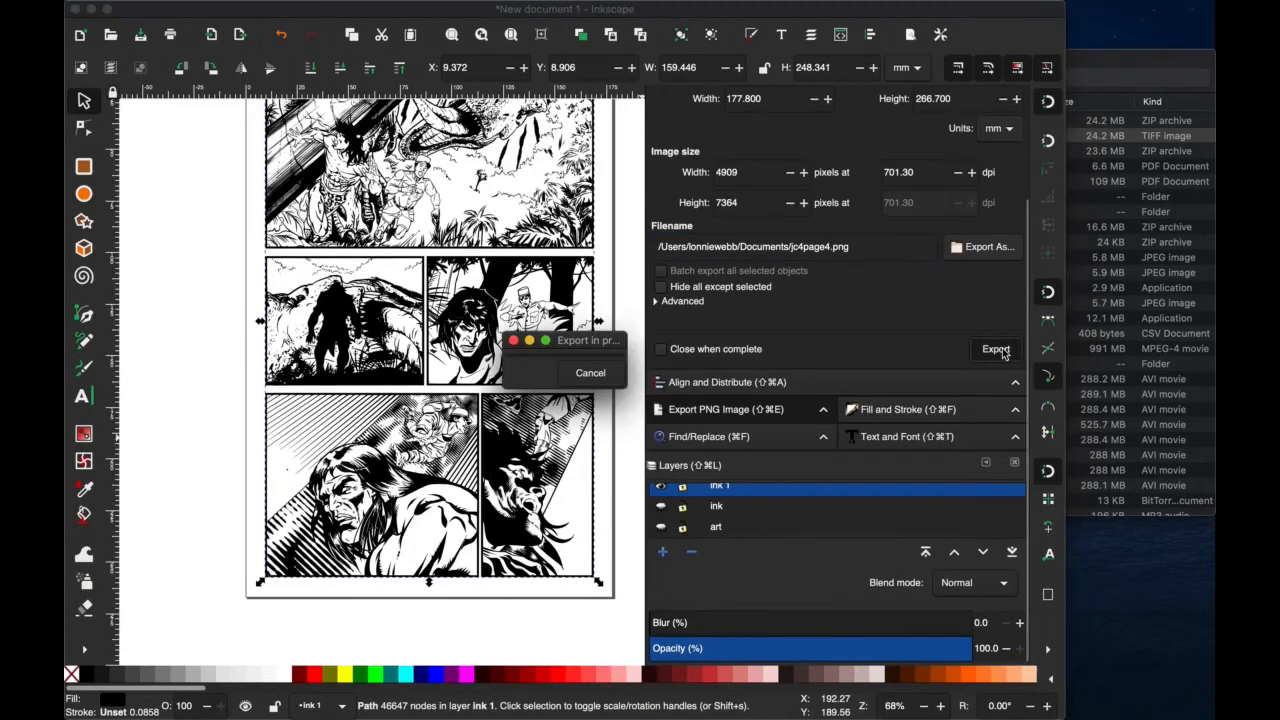
{"action": "left_click", "coordinate": [995, 348]}
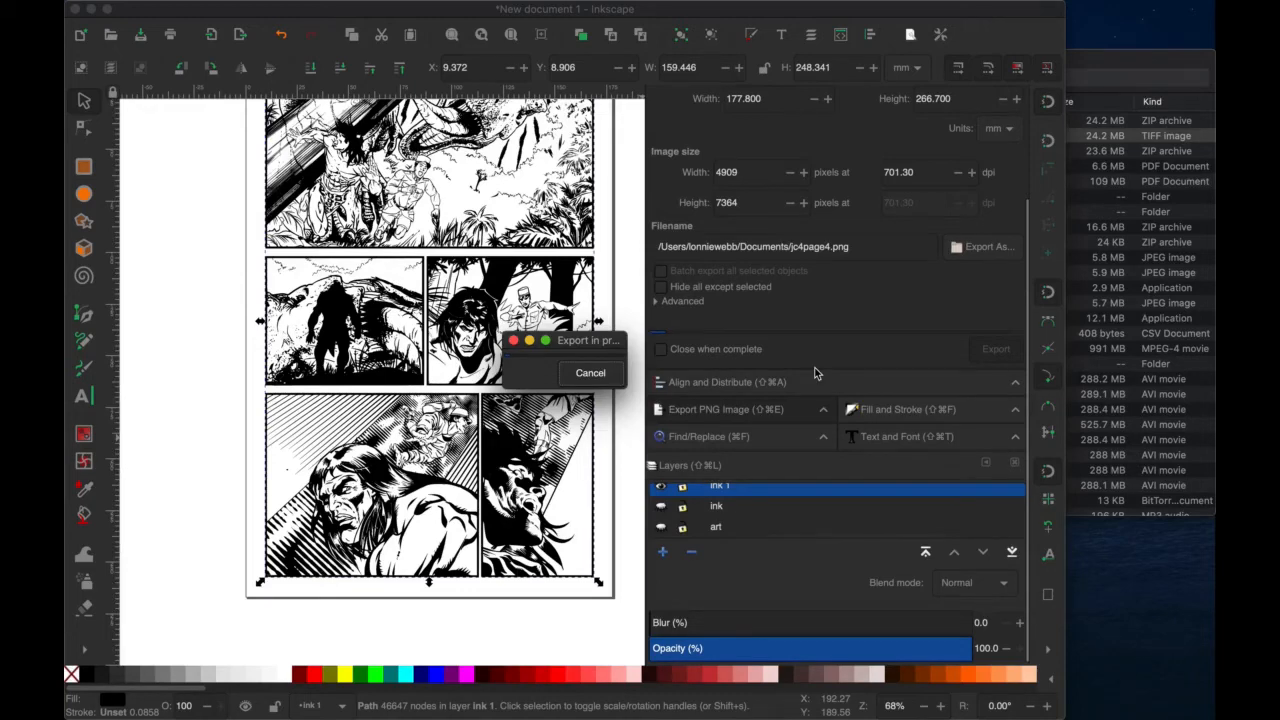
{"action": "left_click", "coordinate": [590, 372]}
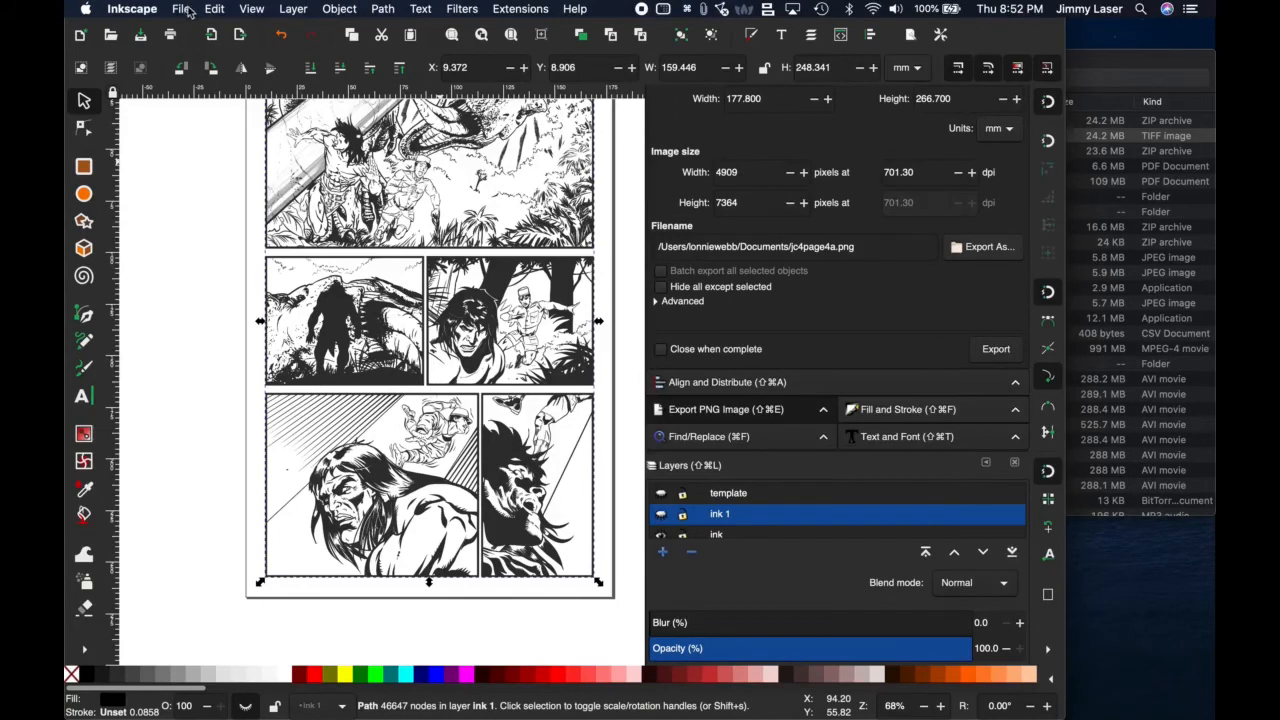
Save the document as JC4_Page_23.svg in the SVG folder.
{"action": "left_click", "coordinate": [181, 9]}
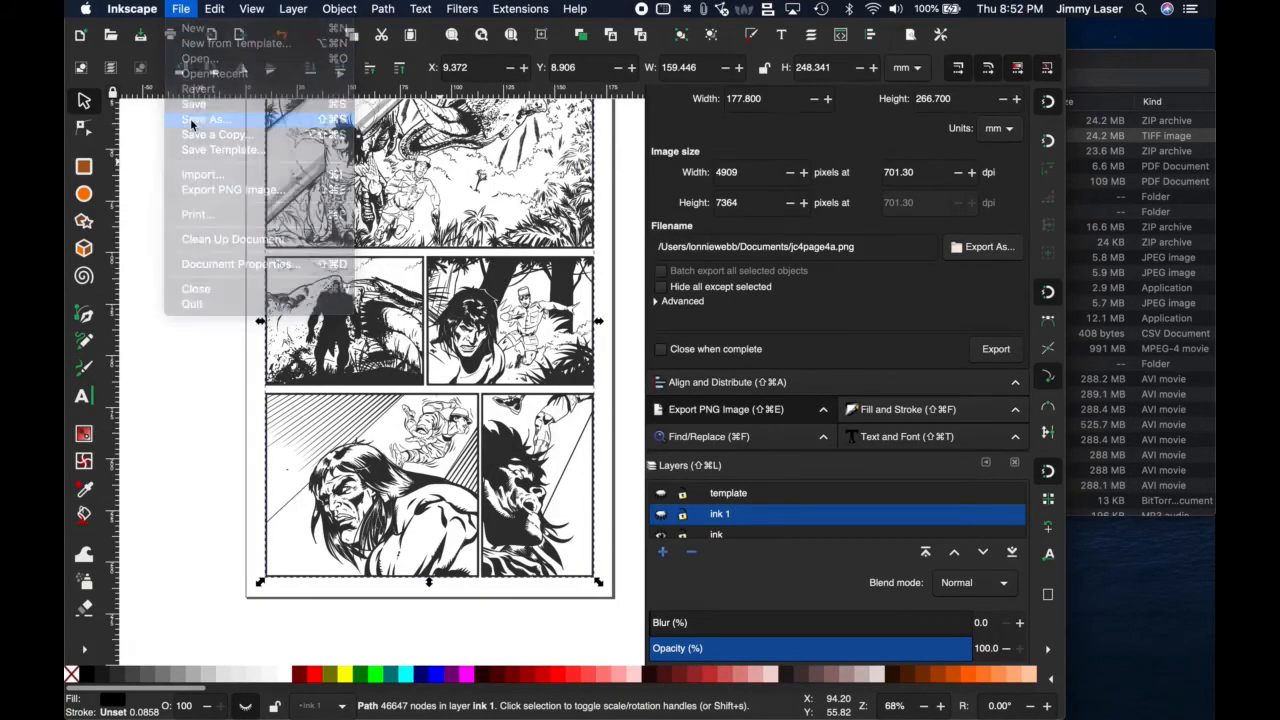
{"action": "left_click", "coordinate": [206, 119]}
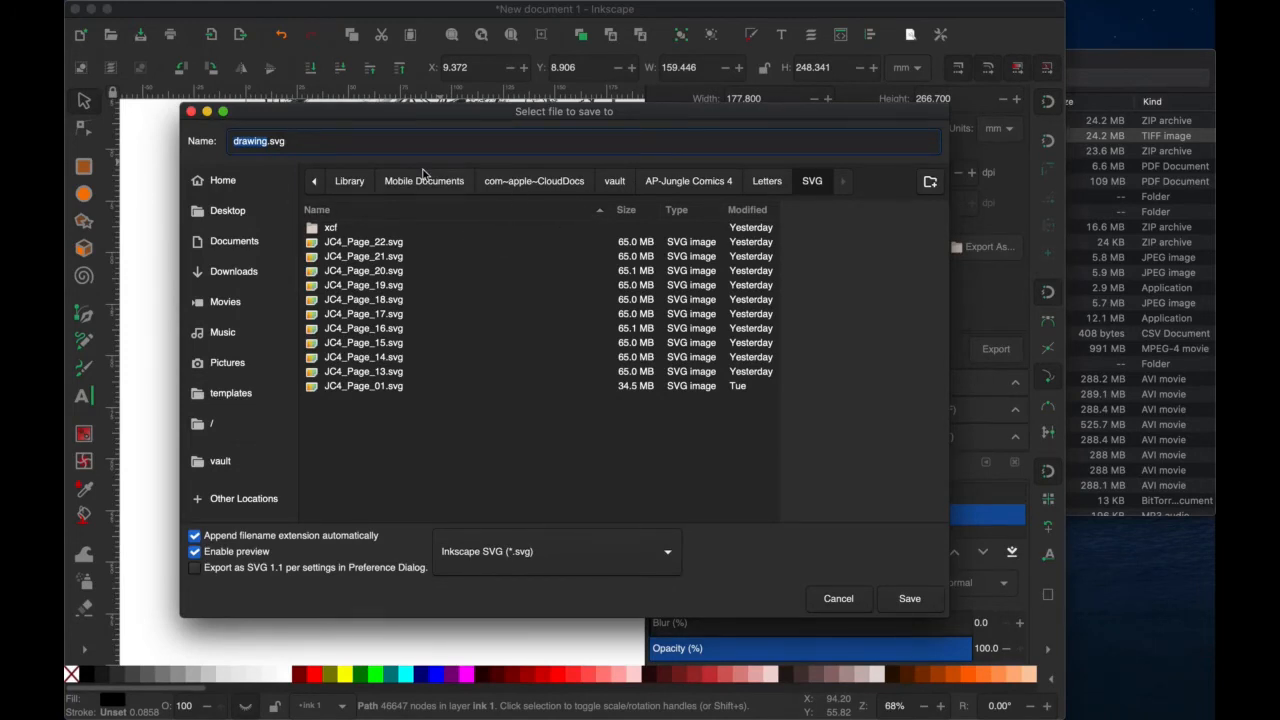
{"action": "mouse_move", "coordinate": [357, 270]}
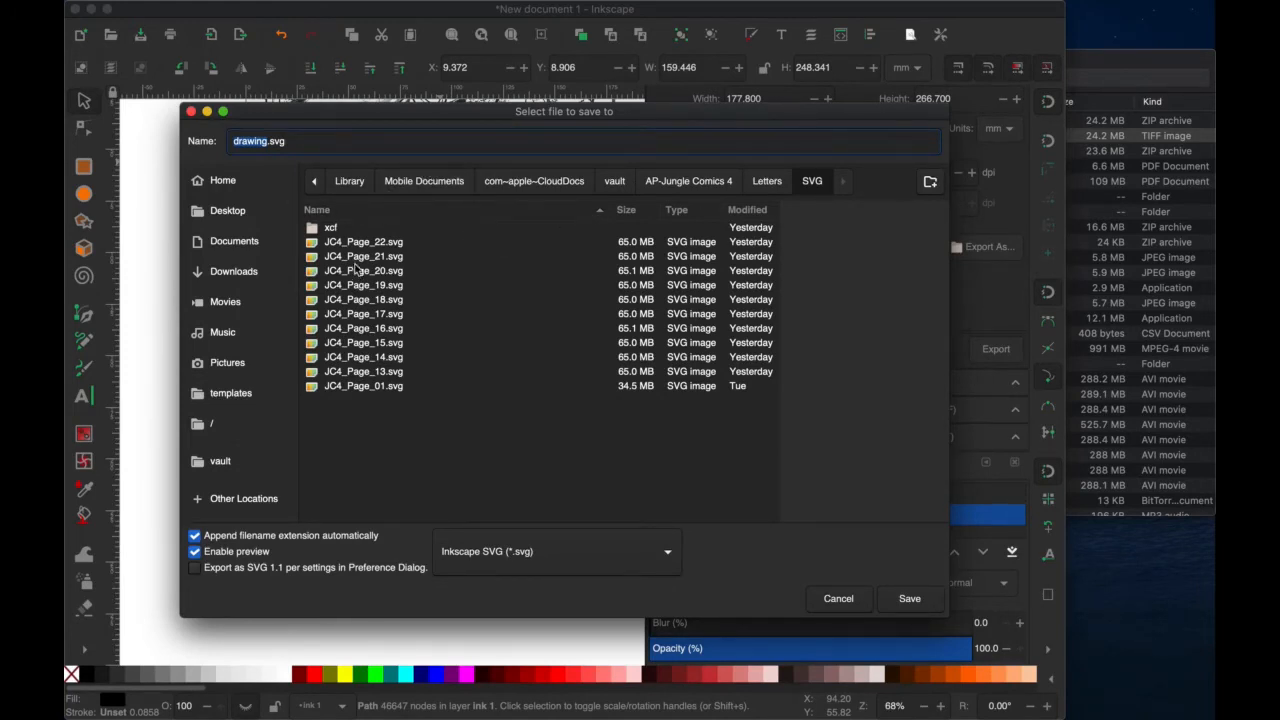
{"action": "left_click", "coordinate": [363, 241]}
{"action": "type", "text": "JC4_Page_23"}
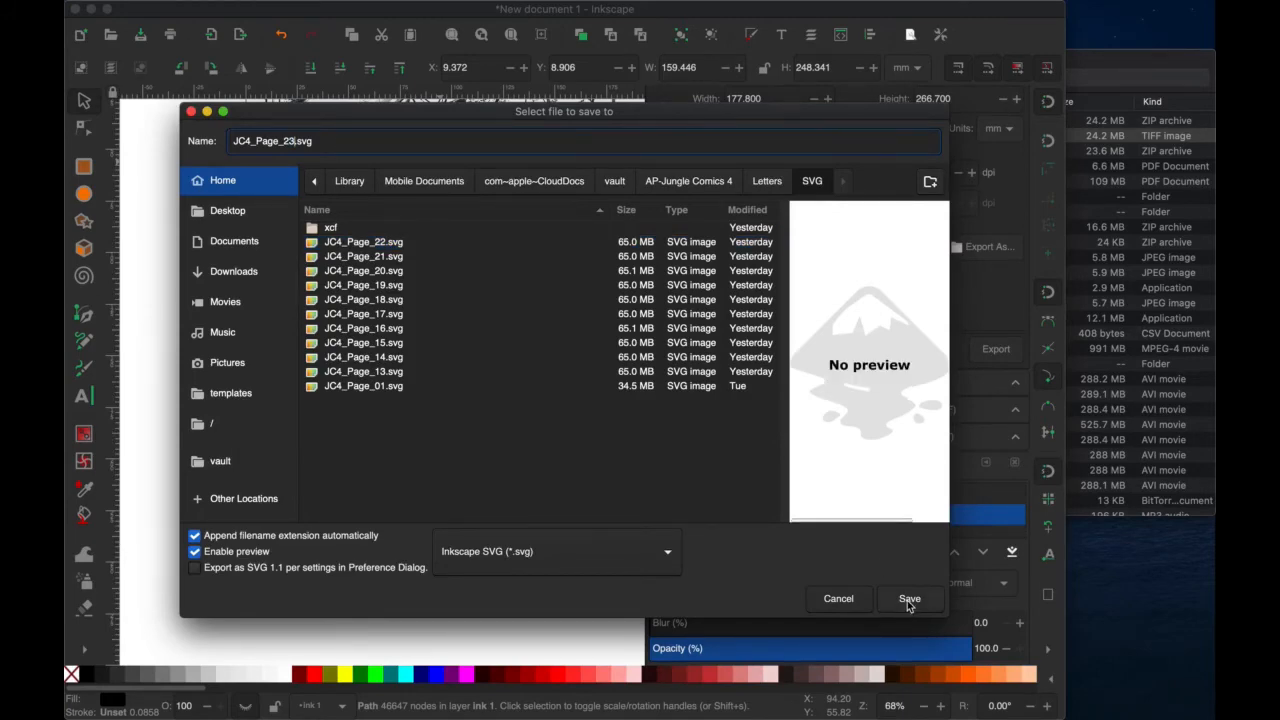
{"action": "left_click", "coordinate": [909, 598]}
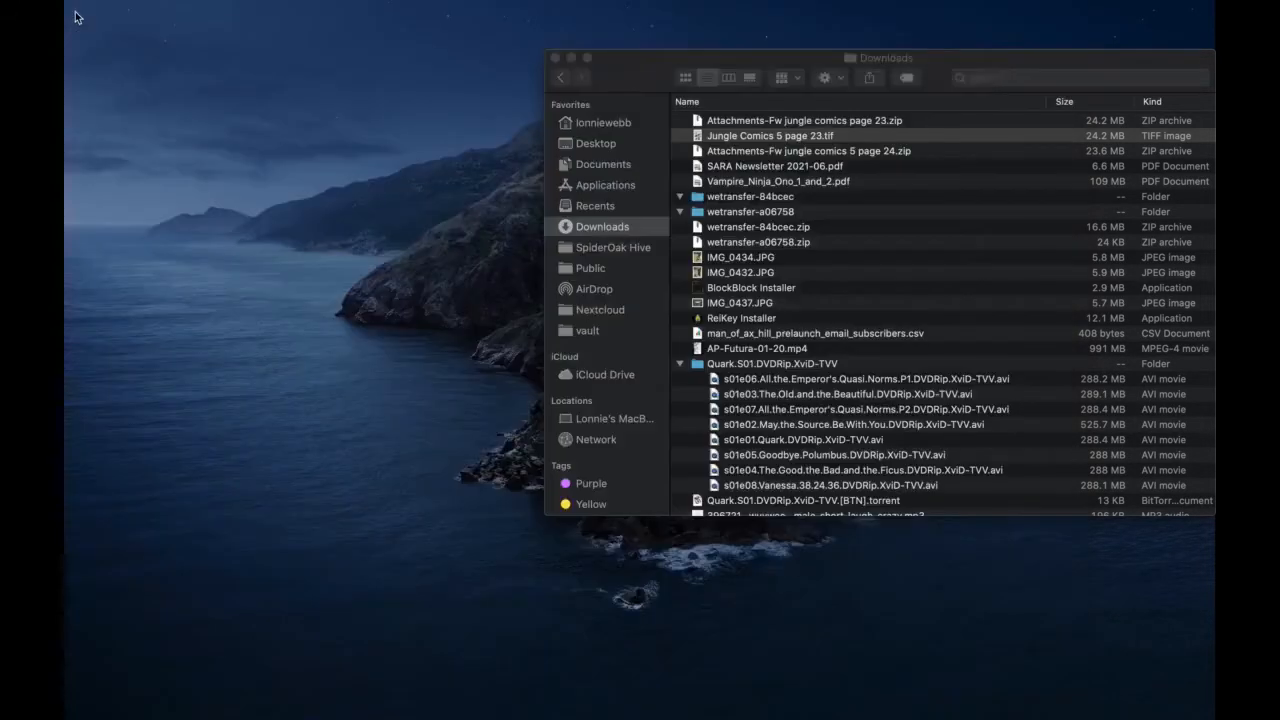
Open jc4page4.png from Finder's Documents folder in Preview.
{"action": "left_click", "coordinate": [599, 163]}
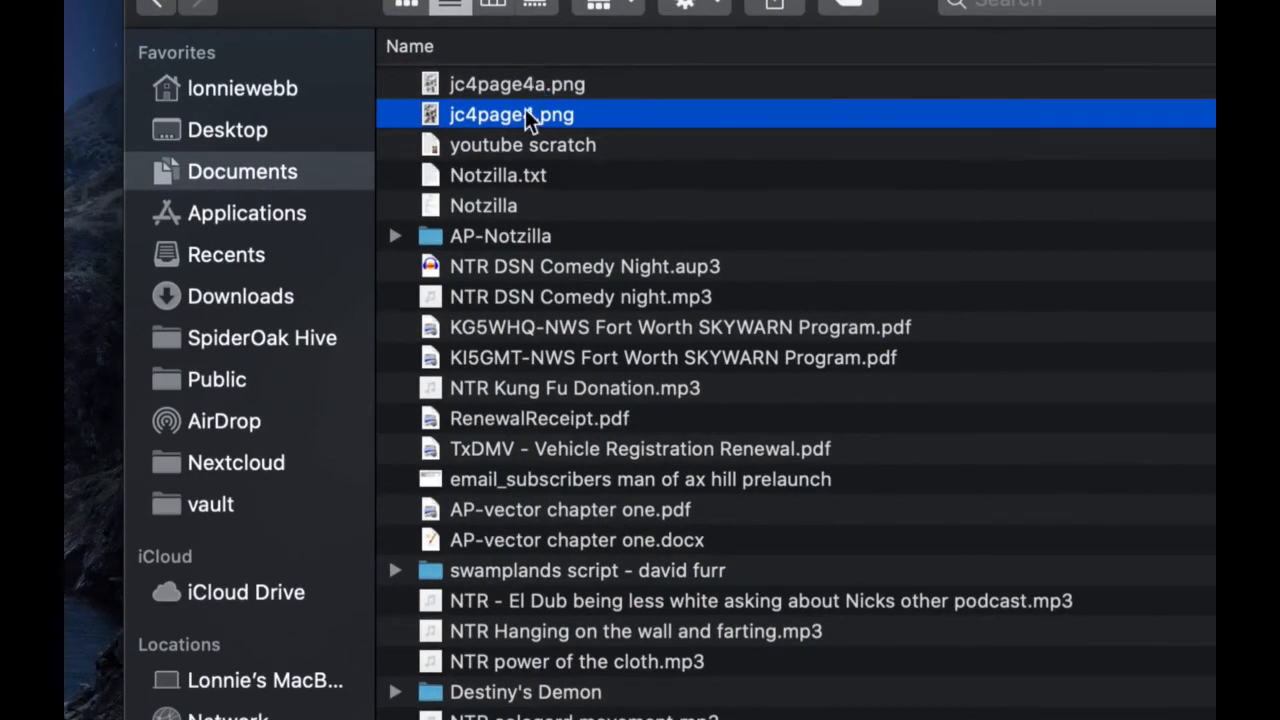
{"action": "right_click", "coordinate": [511, 114]}
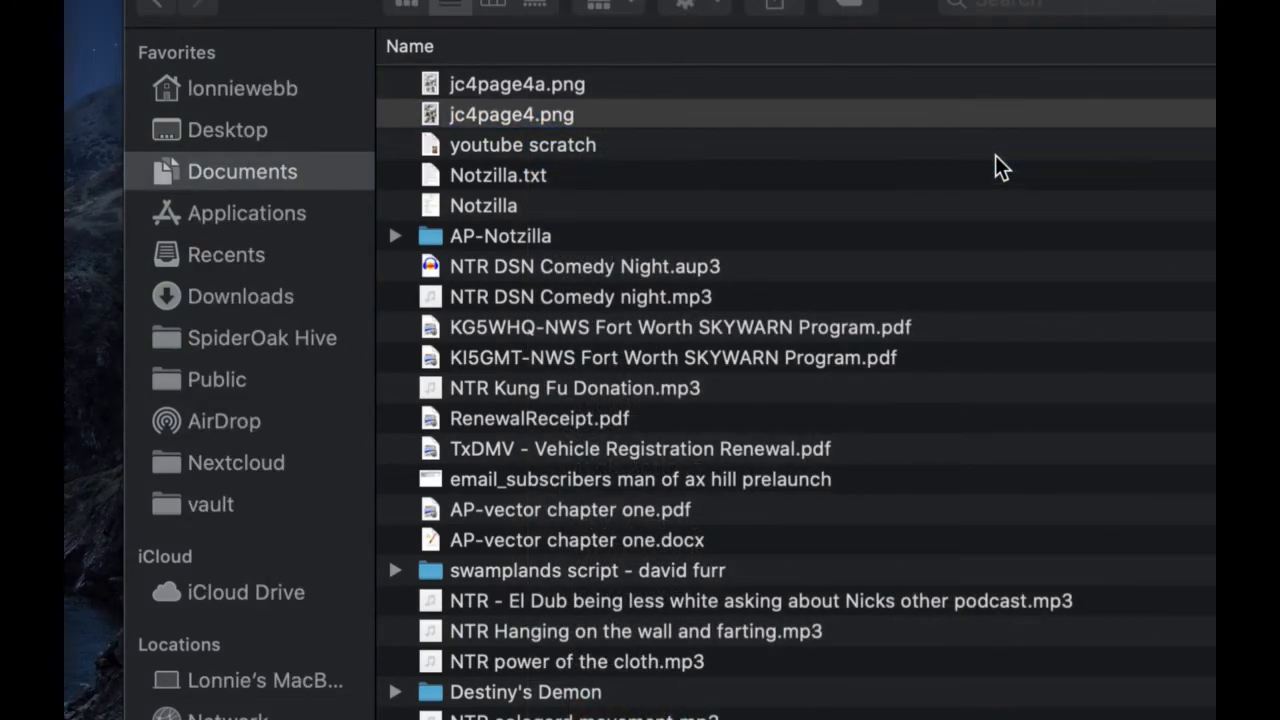
{"action": "double_click", "coordinate": [511, 114]}
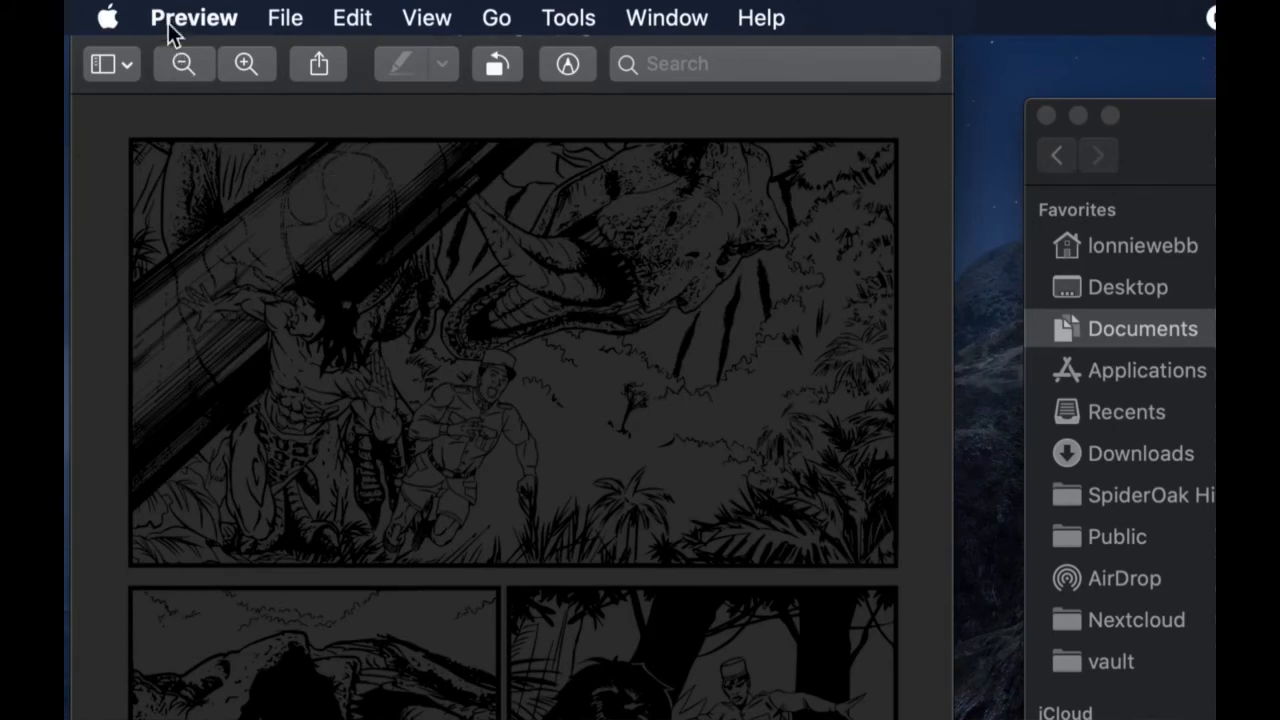
{"action": "mouse_move", "coordinate": [904, 320]}
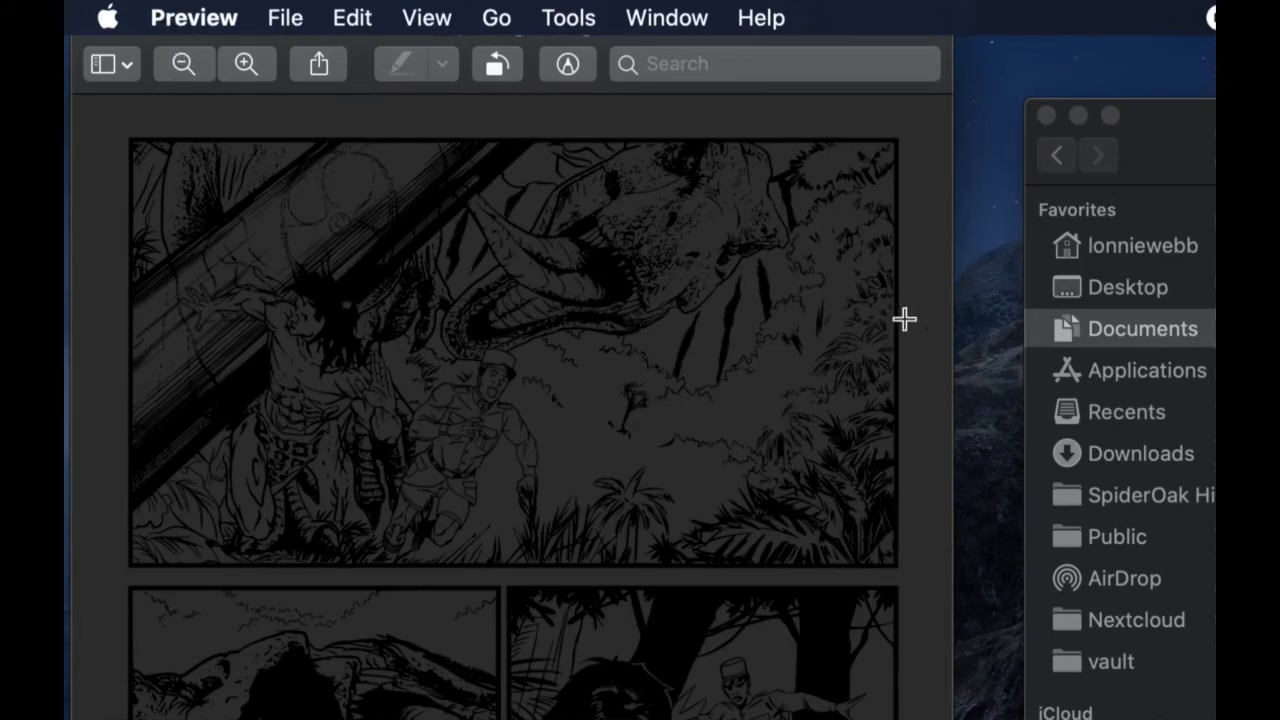
{"action": "mouse_move", "coordinate": [373, 118]}
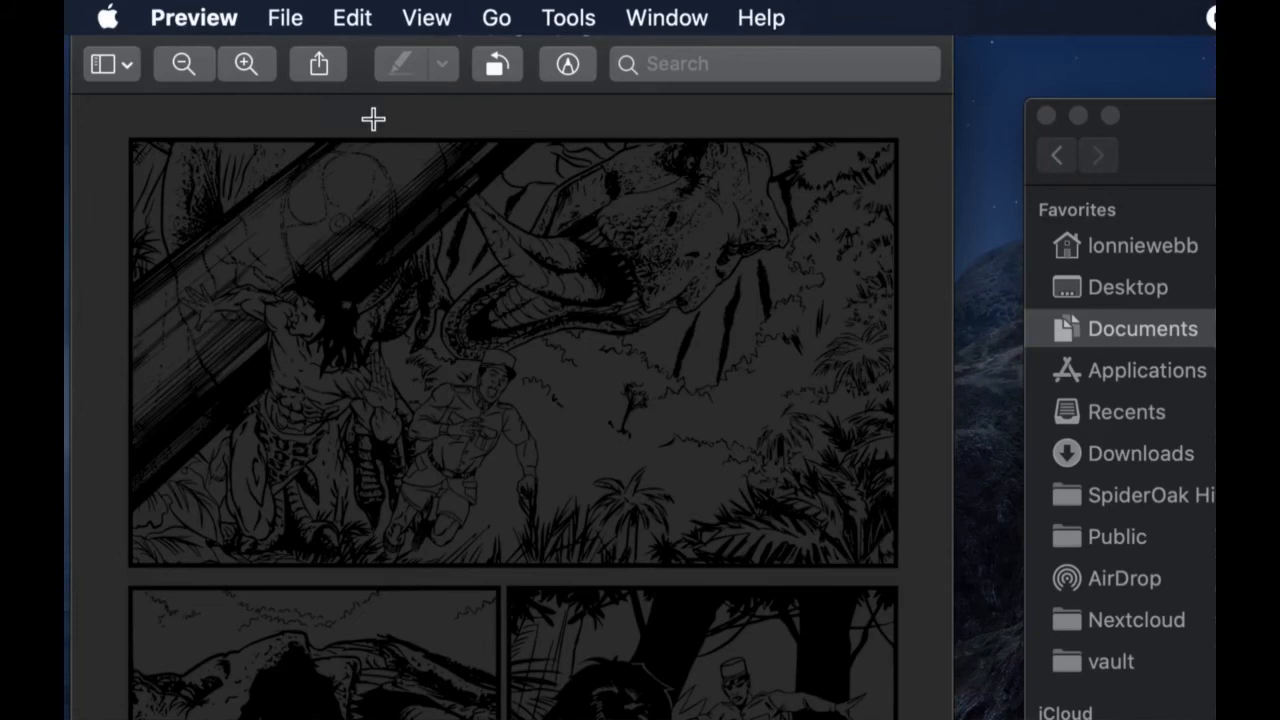
{"action": "mouse_move", "coordinate": [370, 200]}
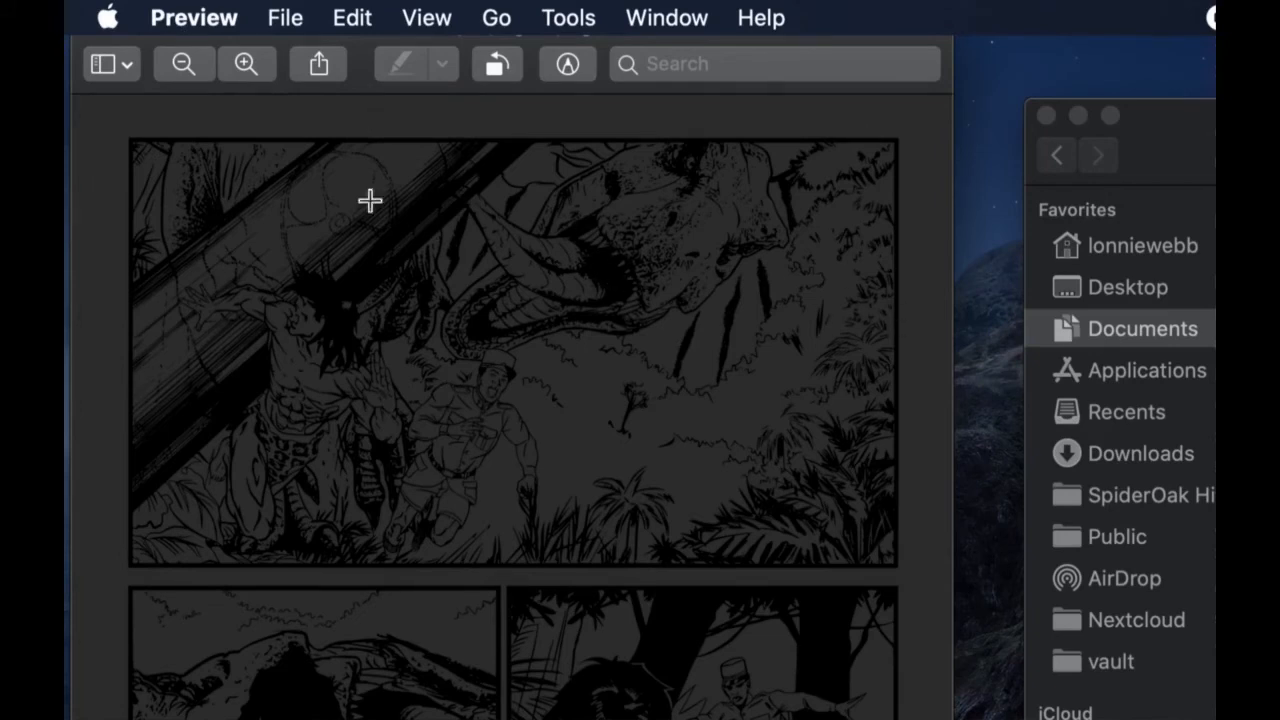
{"action": "mouse_move", "coordinate": [610, 276]}
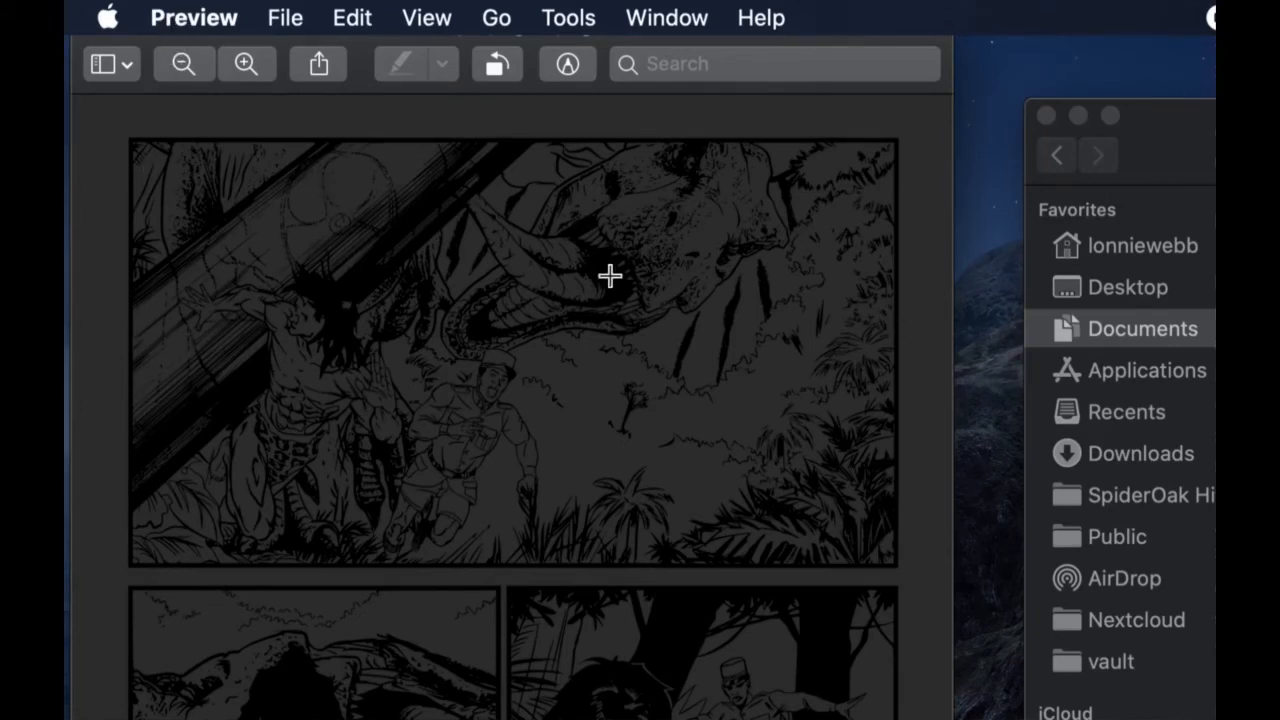
{"action": "mouse_move", "coordinate": [333, 187]}
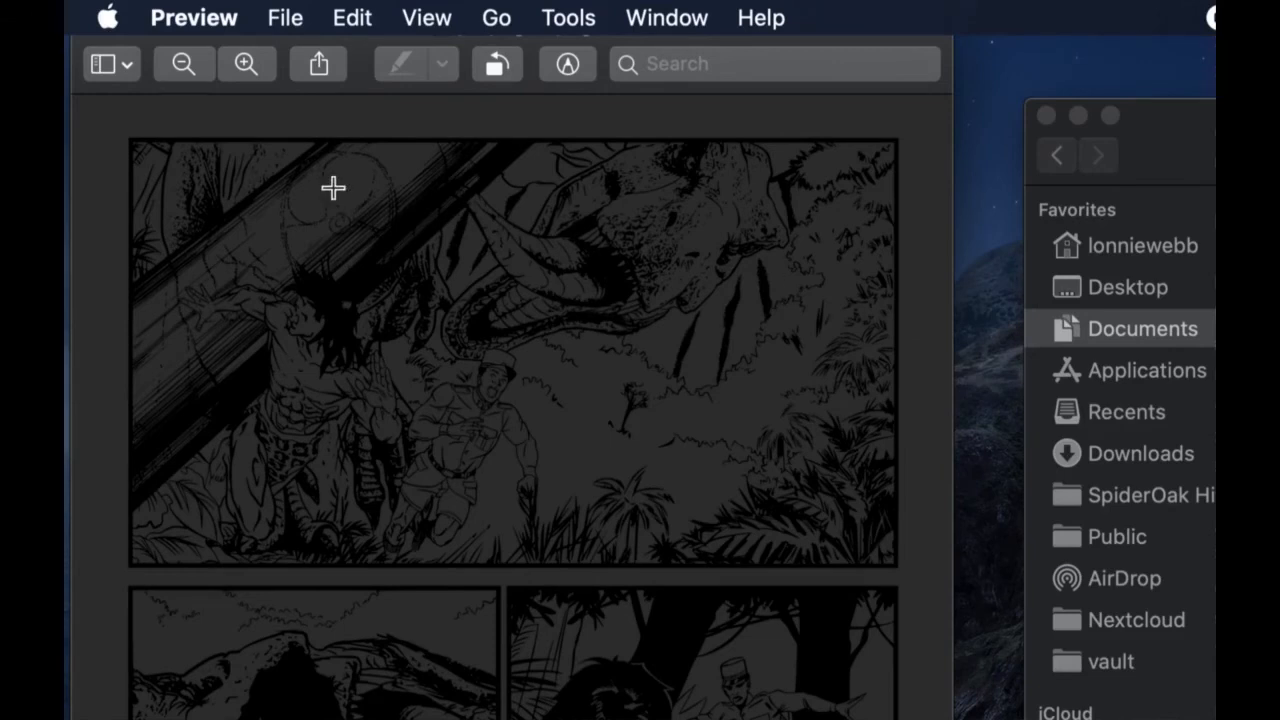
{"action": "mouse_move", "coordinate": [610, 277]}
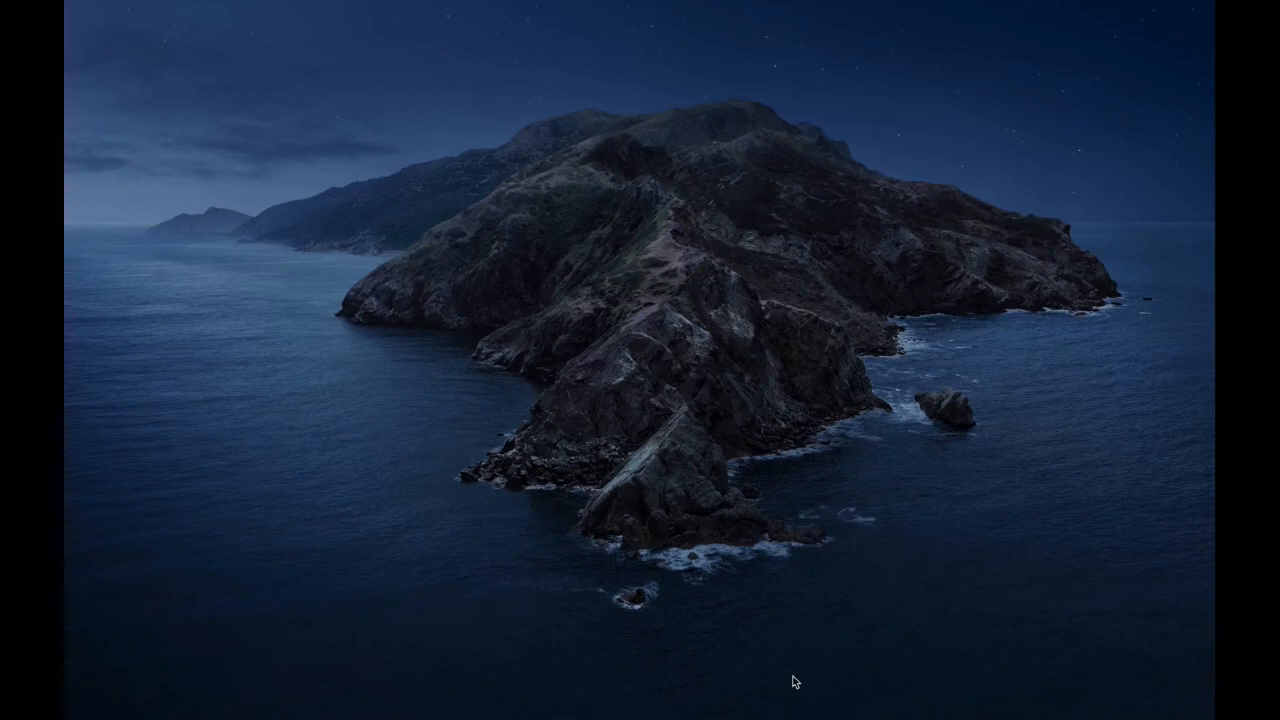
{"action": "key", "text": "cmd"}
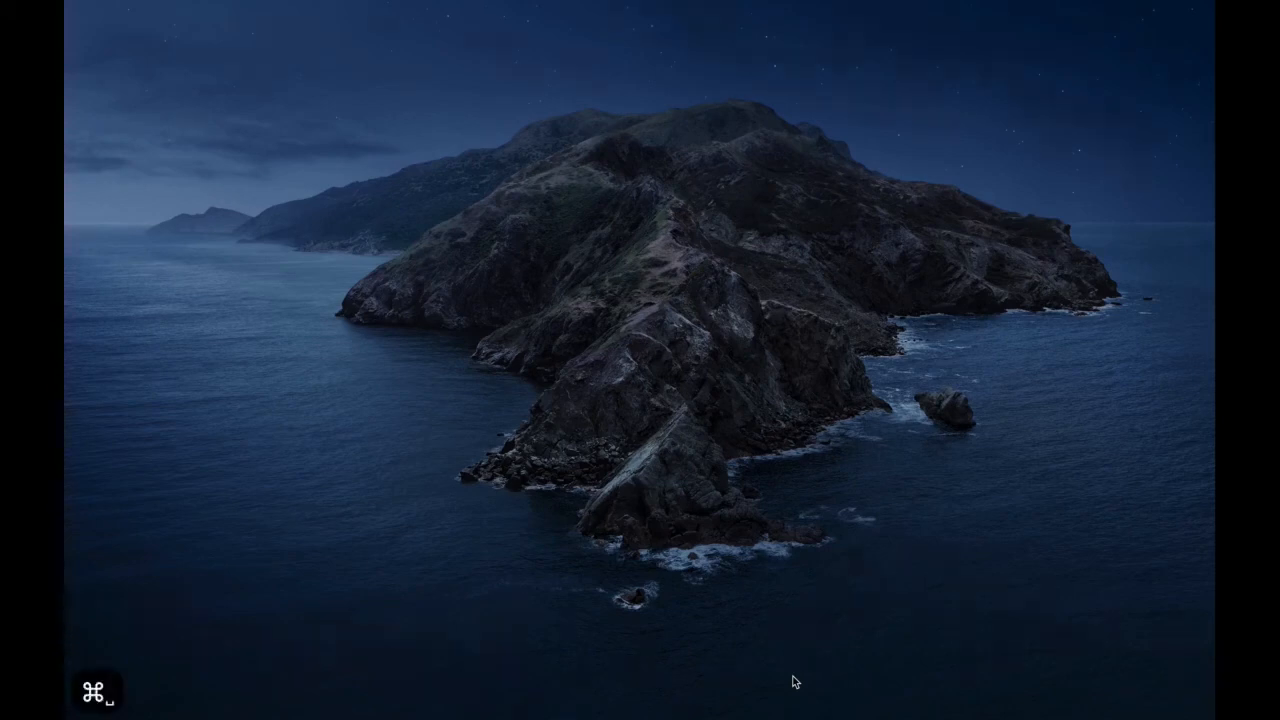